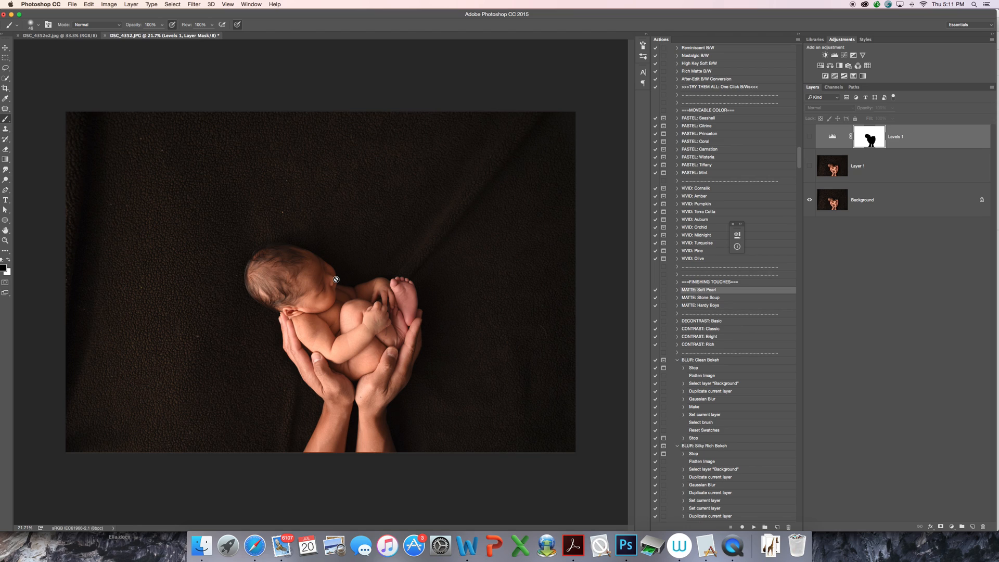
pyautogui.moveTo(471, 371)
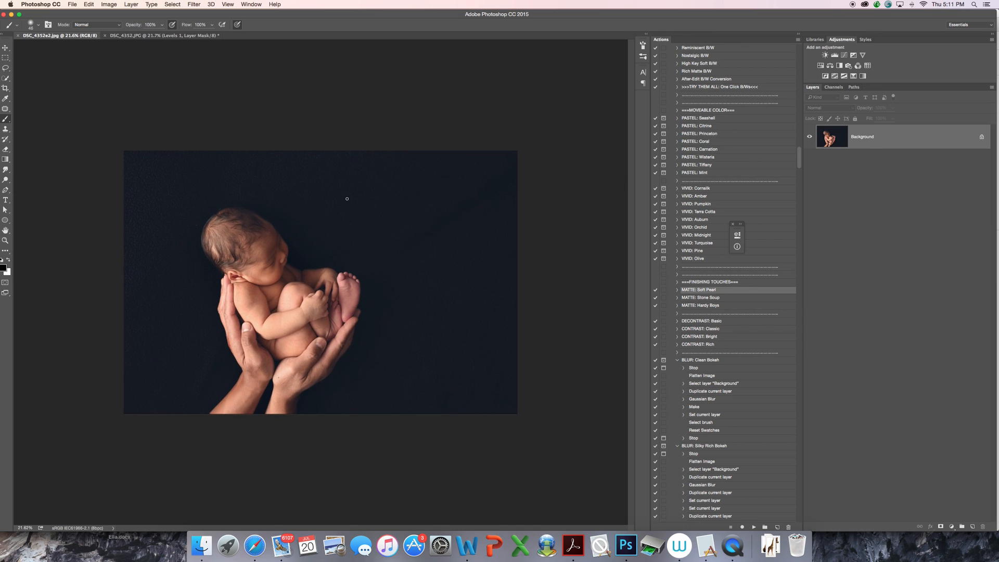
pyautogui.moveTo(165, 202)
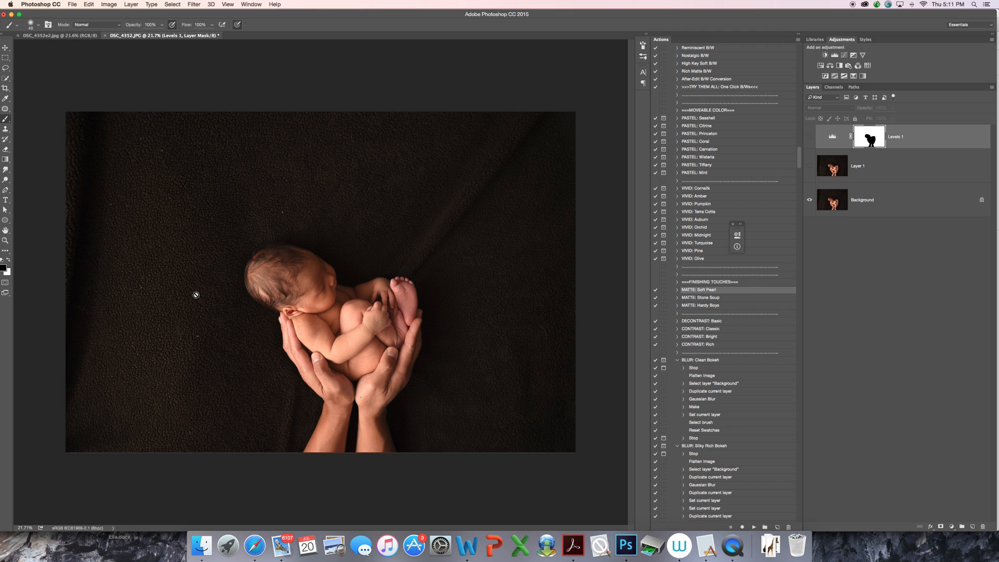
pyautogui.moveTo(374, 408)
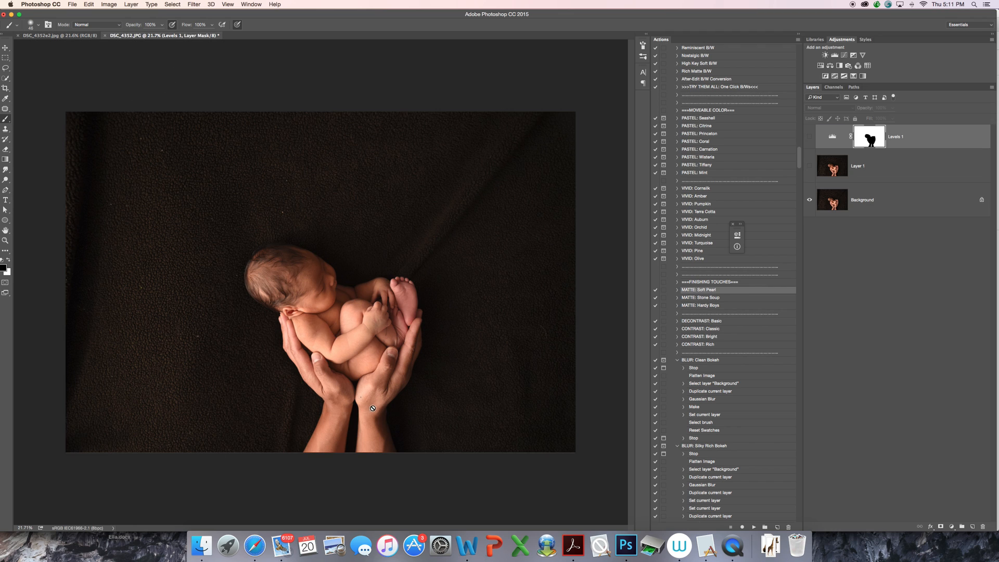
pyautogui.moveTo(165, 421)
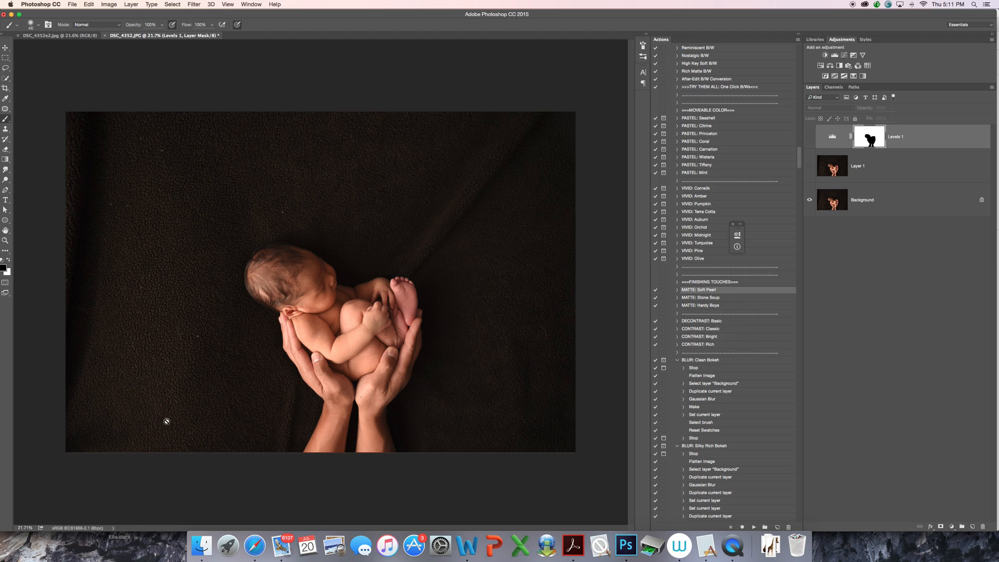
pyautogui.moveTo(331, 315)
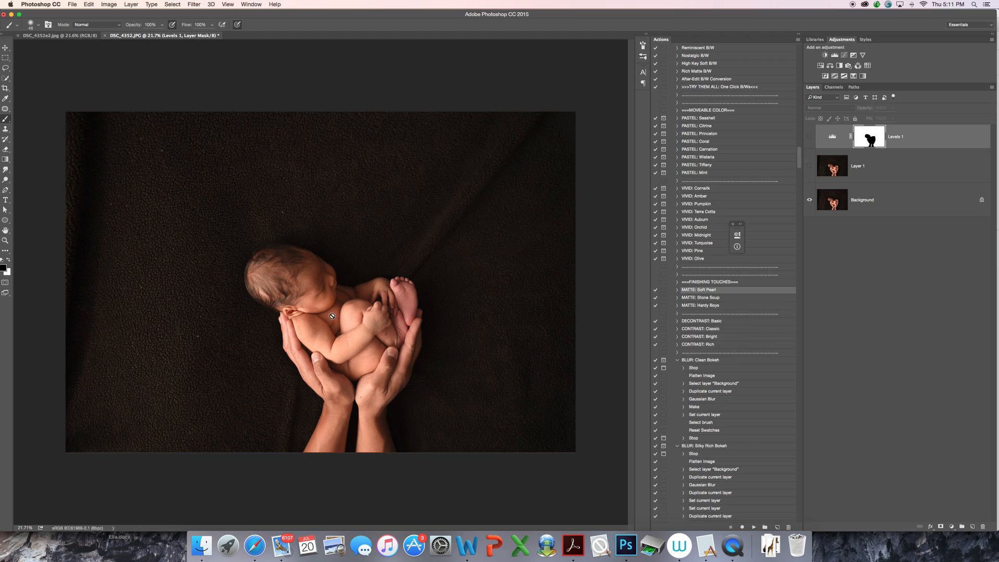
pyautogui.moveTo(329, 296)
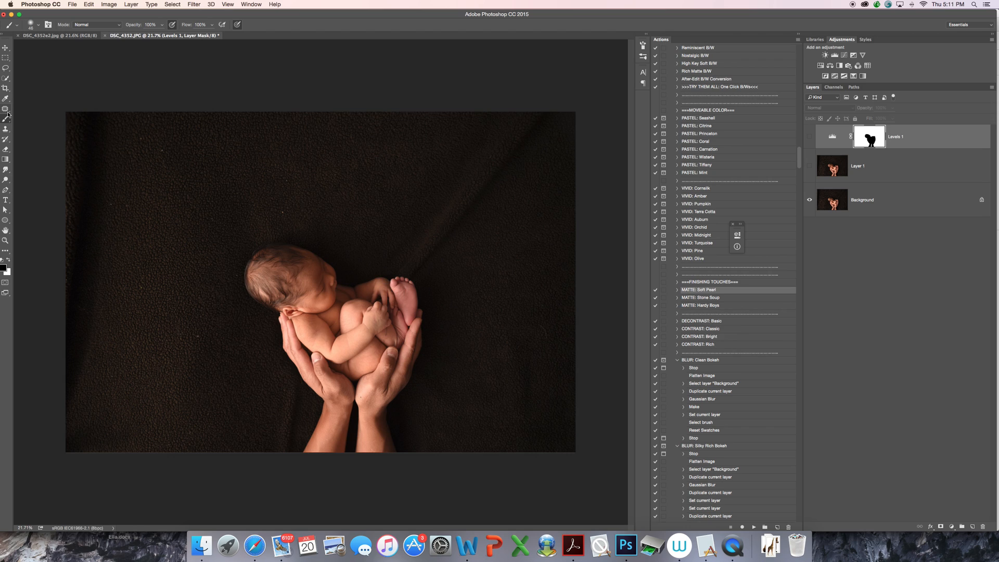
# - Flatten the newborn image into one Background layer, confirming that hidden layers are discarded
pyautogui.click(6, 111)
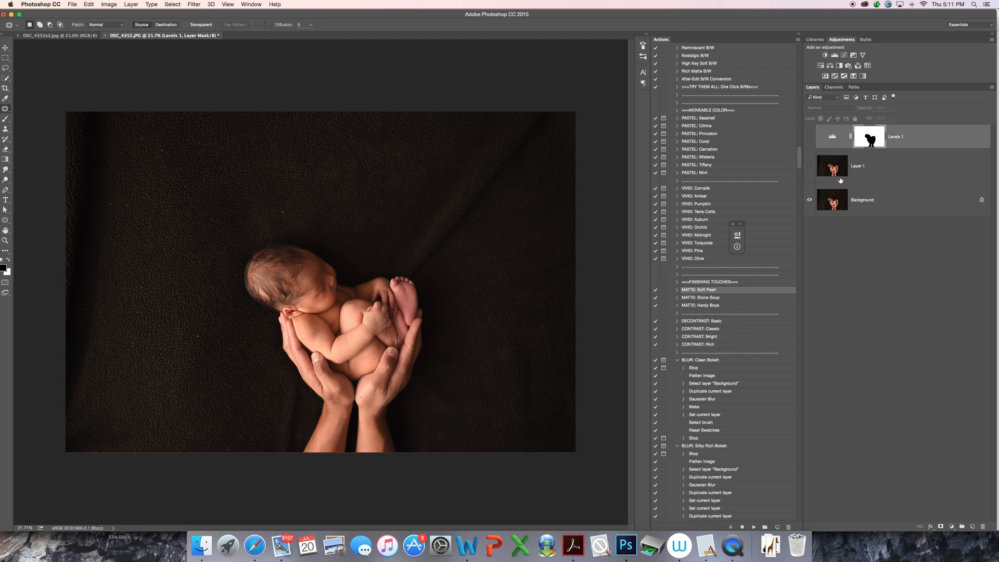
pyautogui.rightClick(862, 200)
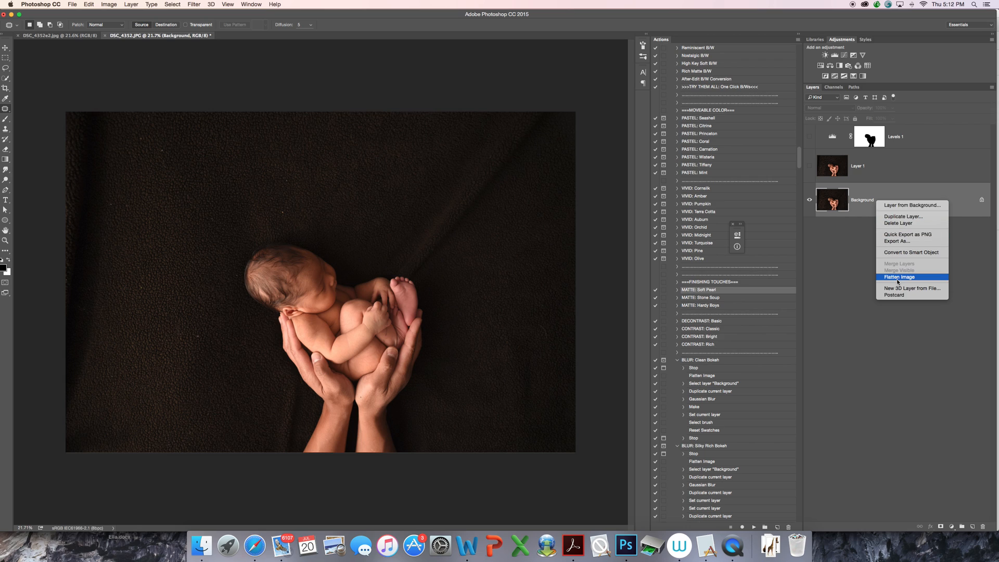
pyautogui.click(899, 277)
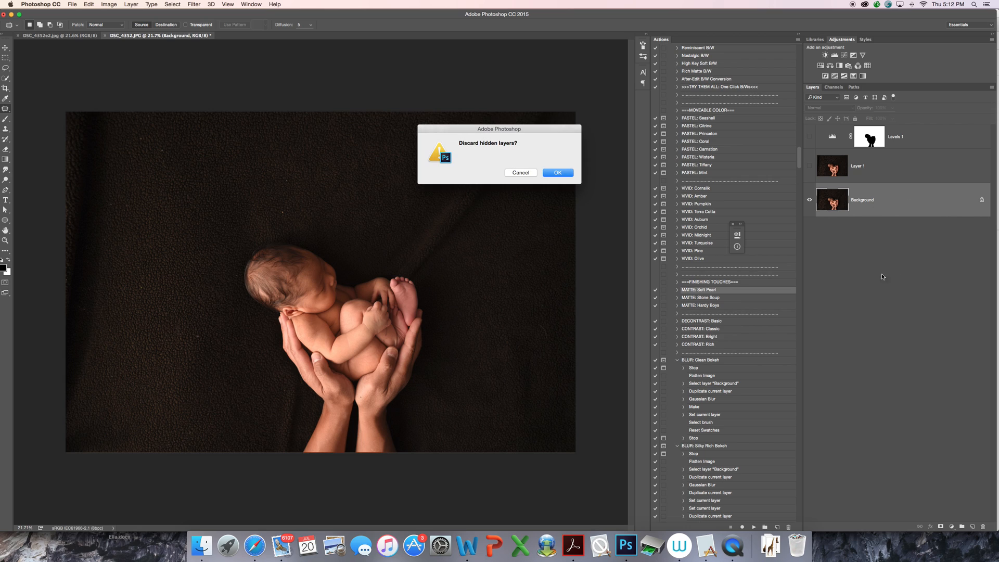
pyautogui.click(558, 172)
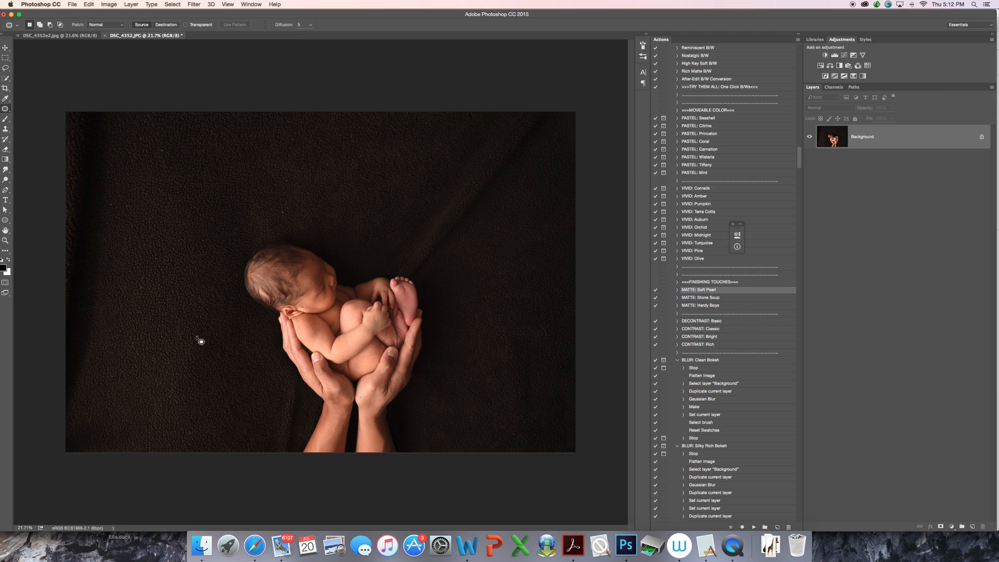
pyautogui.moveTo(205, 350)
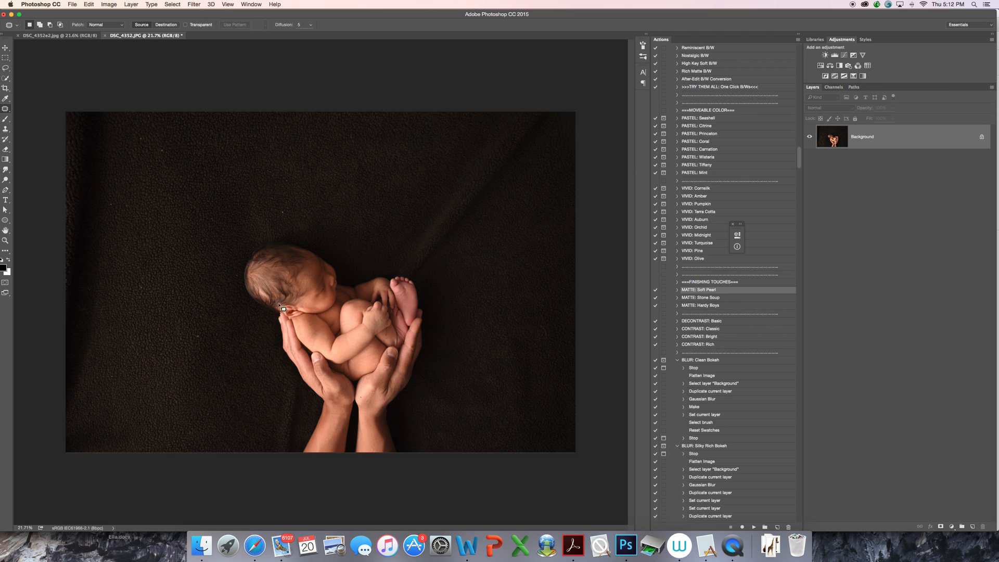
pyautogui.moveTo(108, 201)
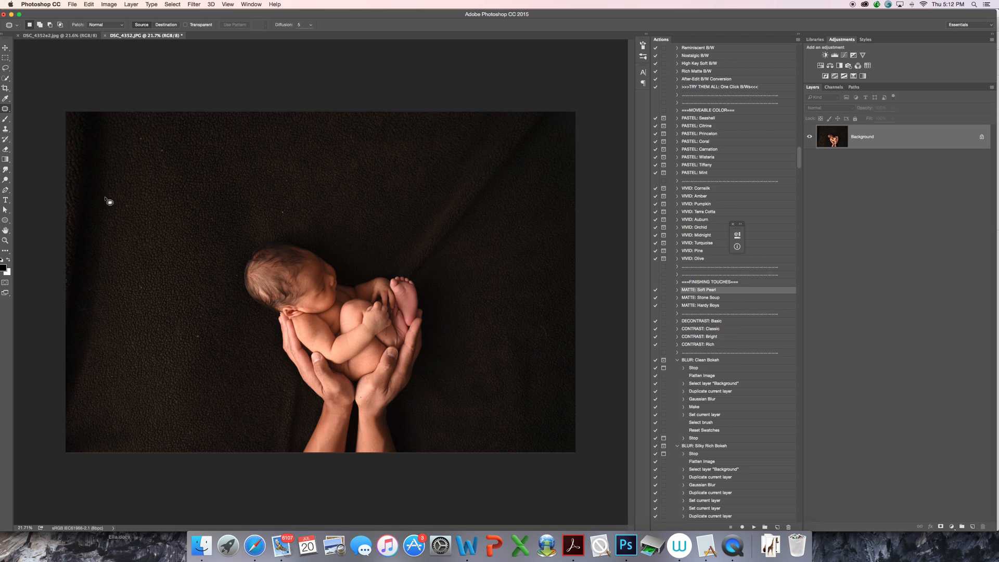
pyautogui.moveTo(224, 285)
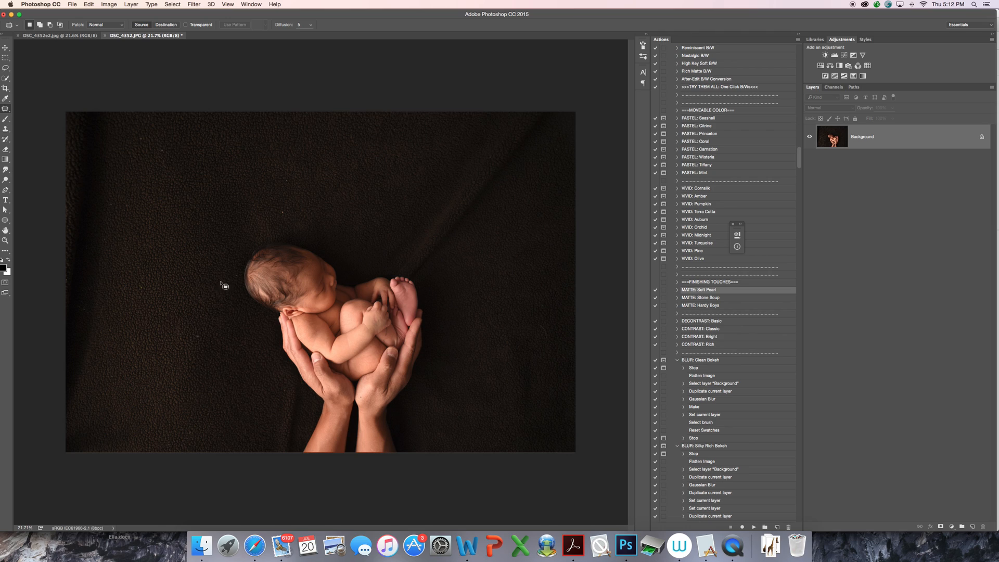
pyautogui.moveTo(210, 353)
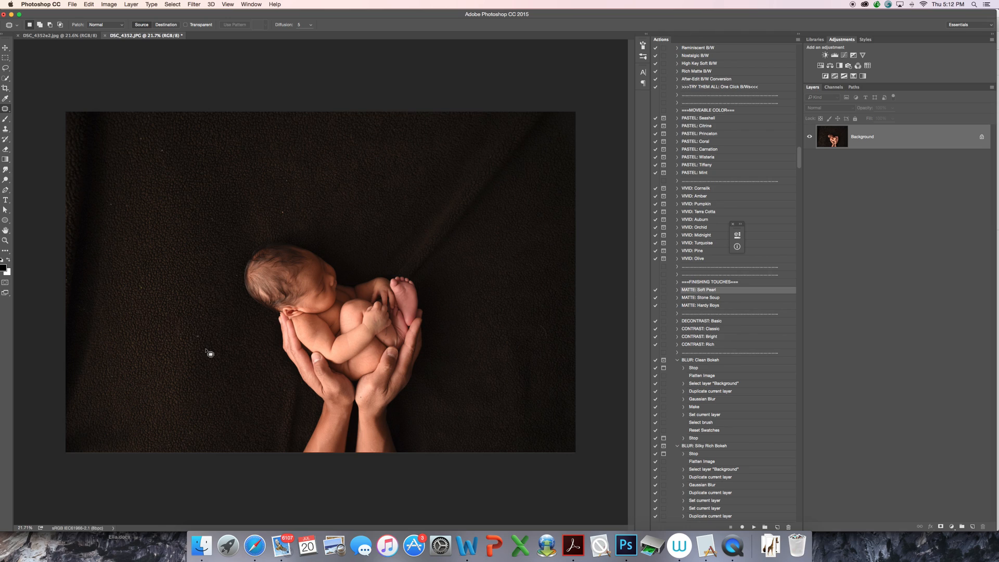
pyautogui.moveTo(198, 353)
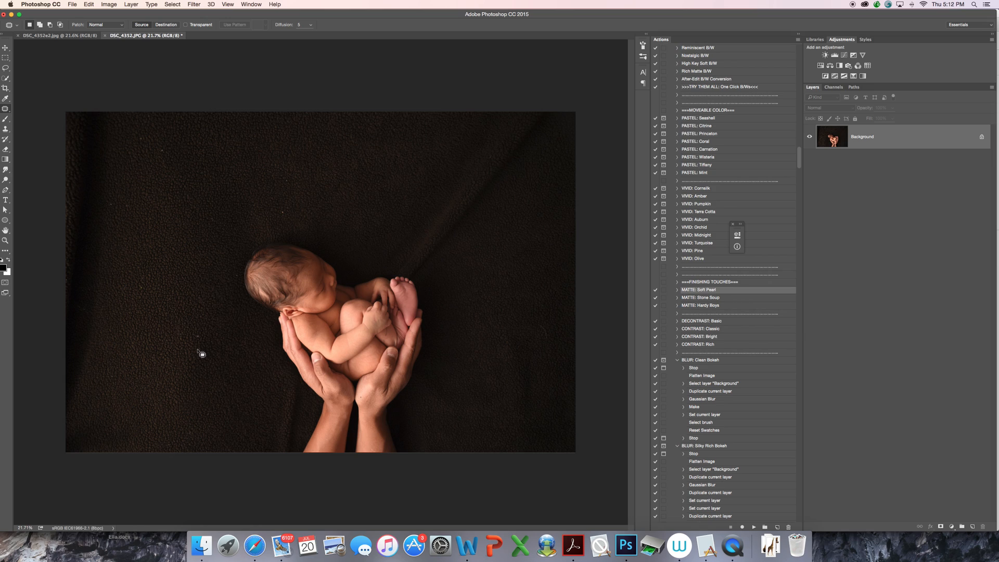
pyautogui.moveTo(202, 353)
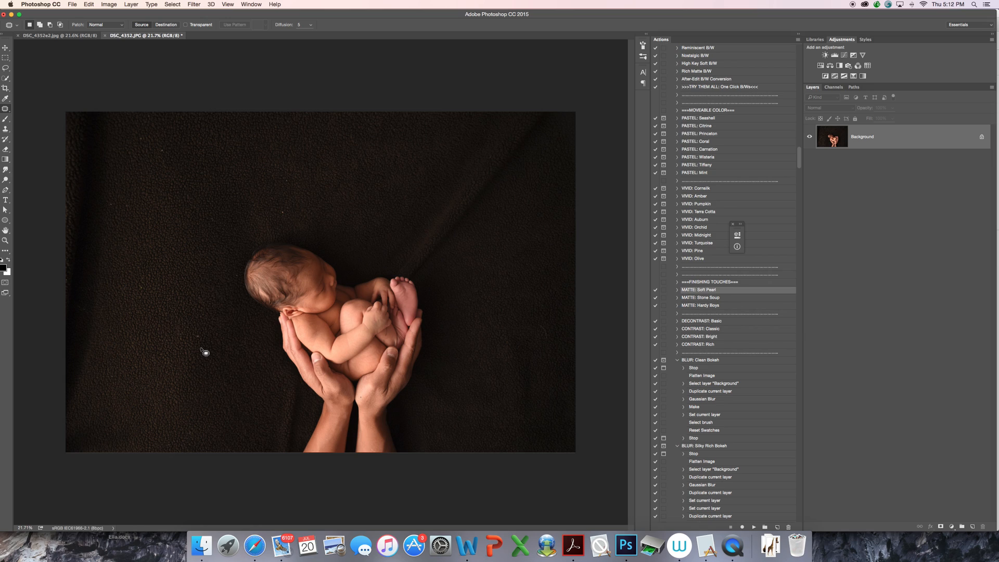
pyautogui.moveTo(205, 346)
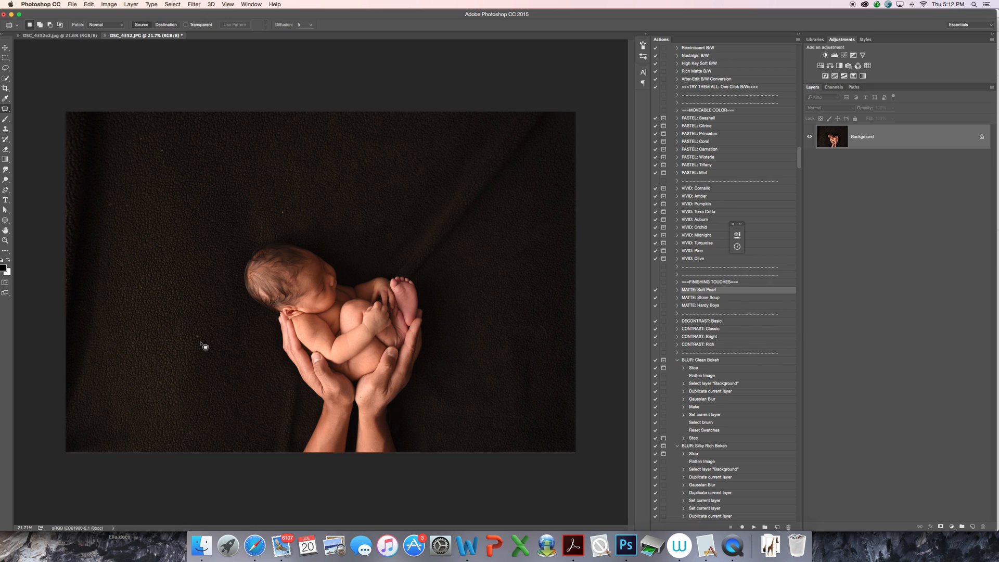
pyautogui.moveTo(860, 140)
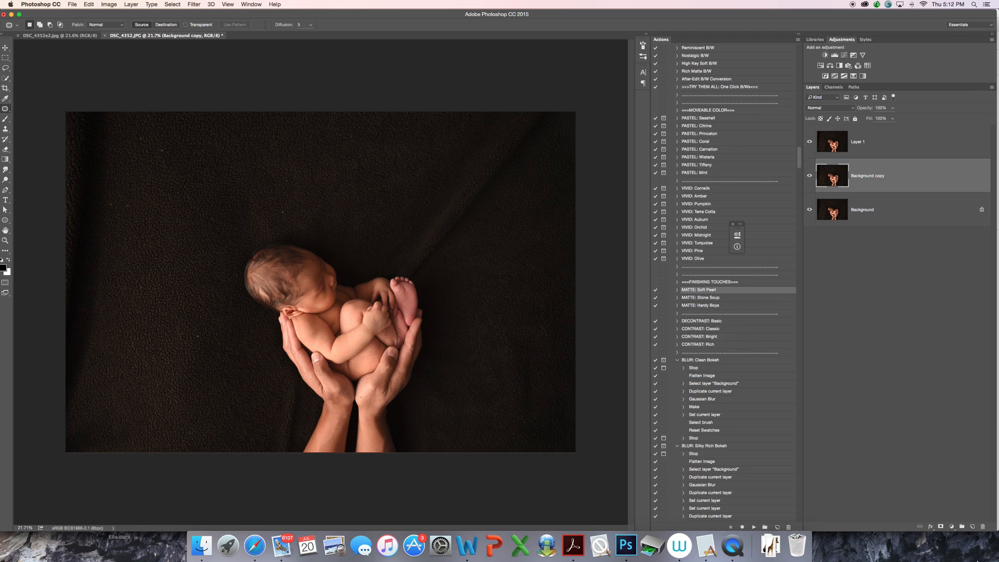
pyautogui.moveTo(824, 183)
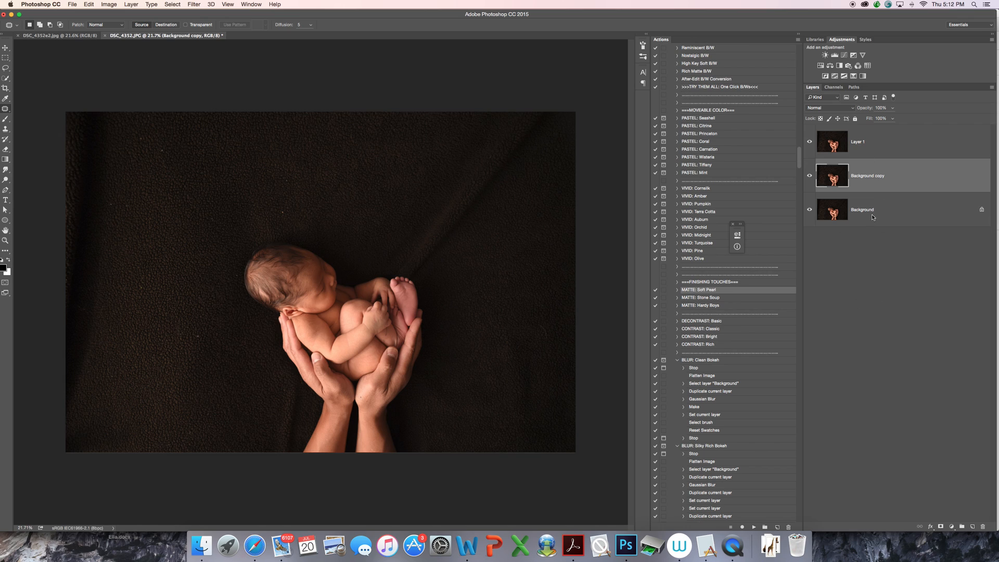
# - Use the Layers panel context menu, then select Layer 1 above the Background for editing
pyautogui.rightClick(871, 209)
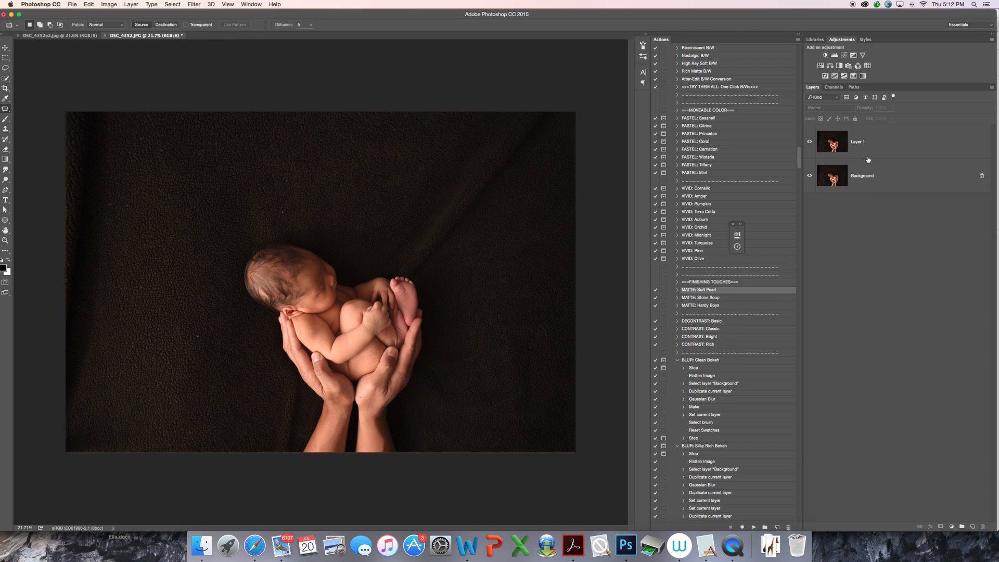
pyautogui.click(868, 142)
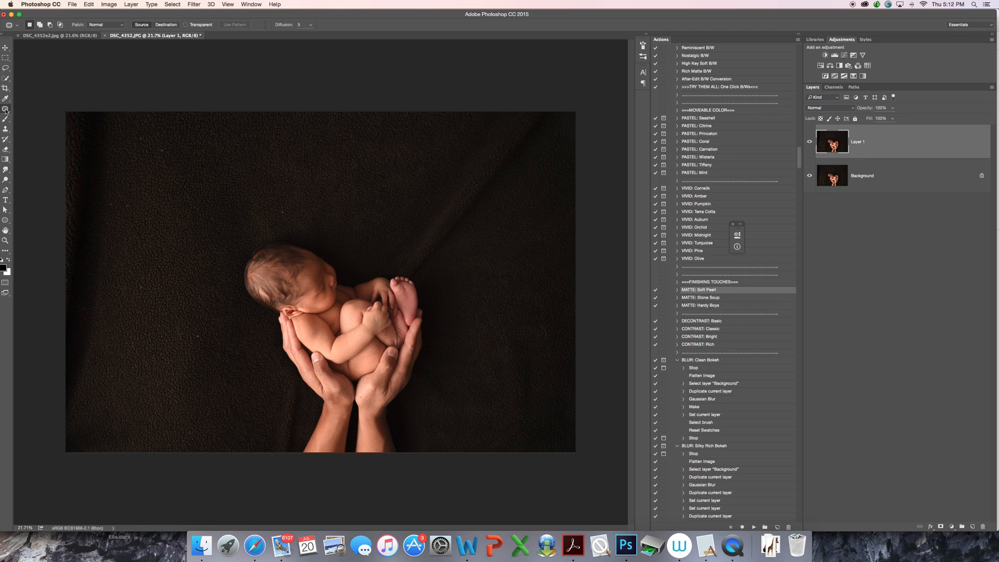
pyautogui.click(6, 109)
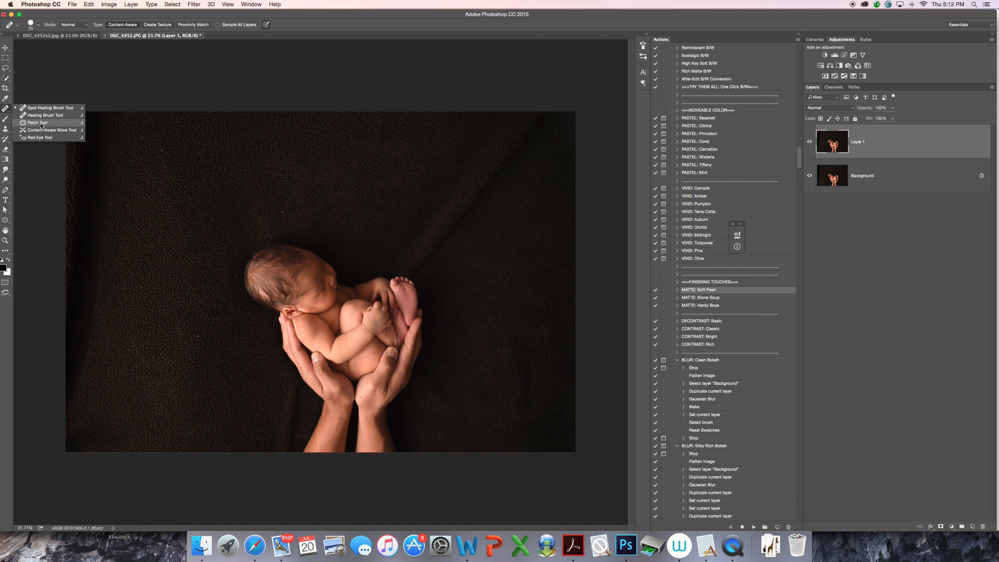
pyautogui.click(37, 126)
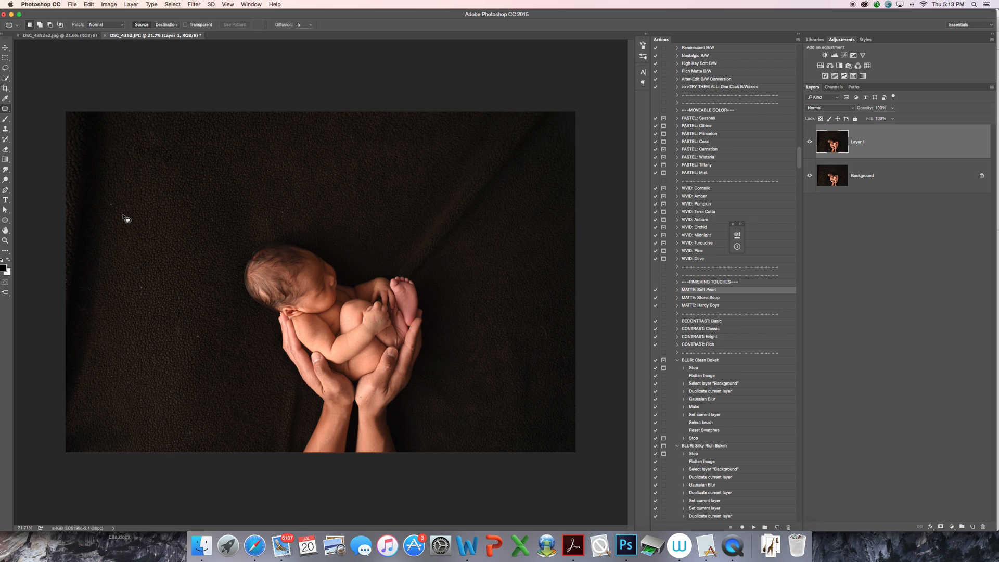
pyautogui.moveTo(144, 279)
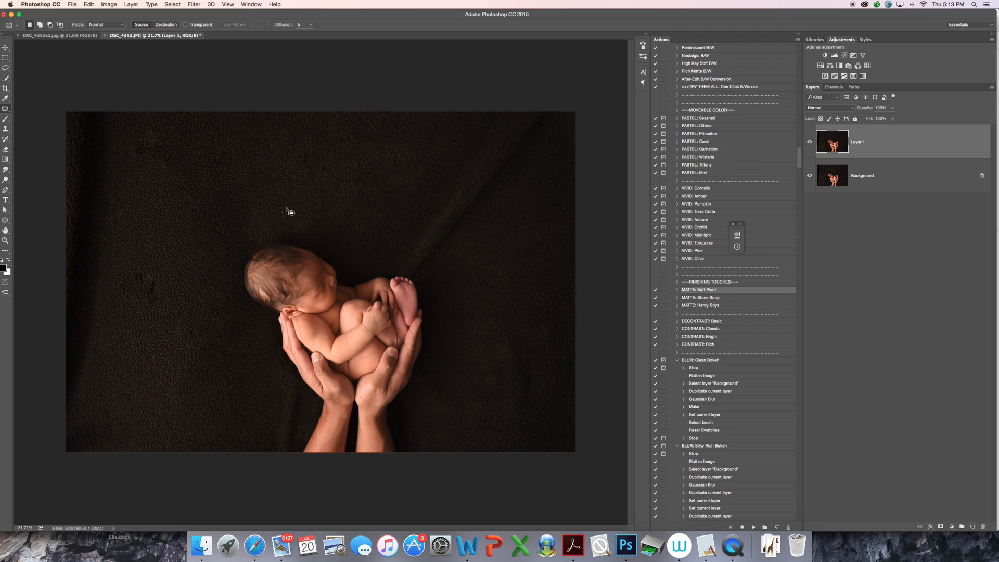
pyautogui.moveTo(240, 276)
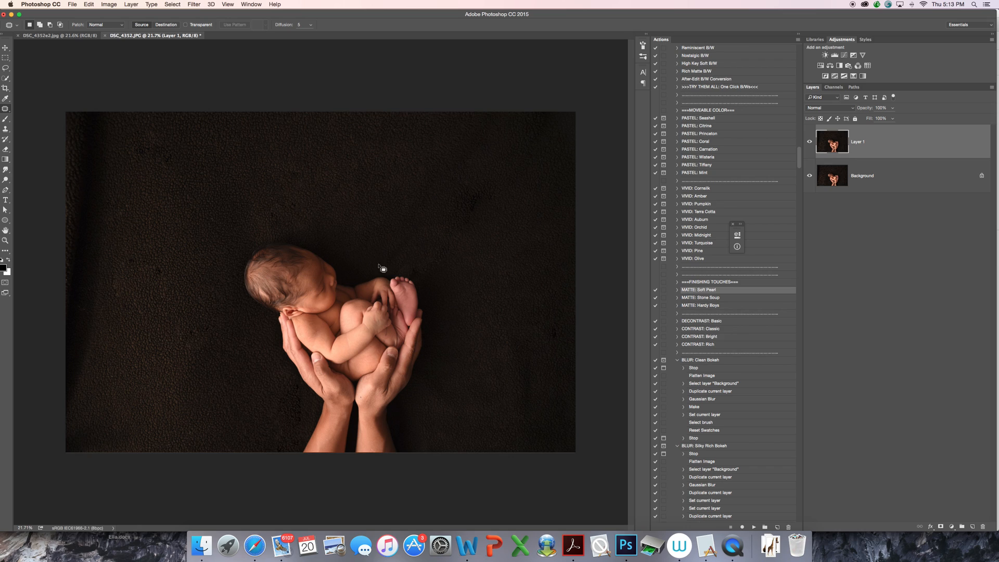
pyautogui.moveTo(541, 233)
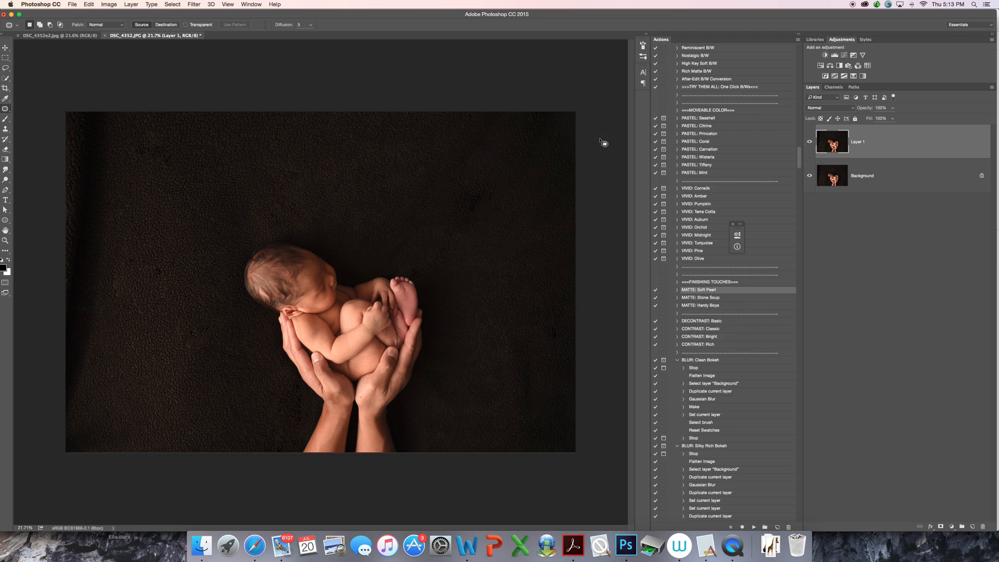
pyautogui.moveTo(472, 209)
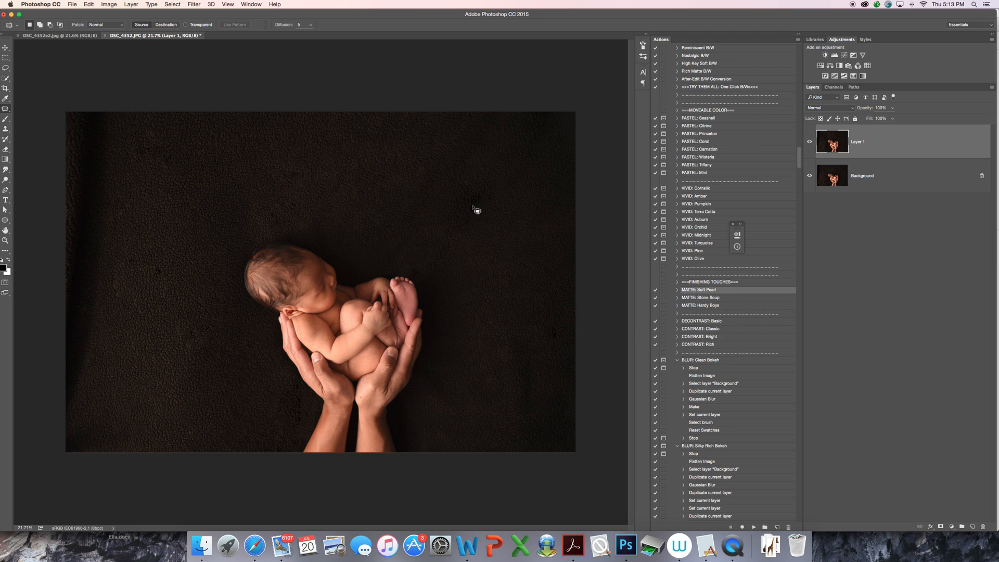
pyautogui.moveTo(120, 21)
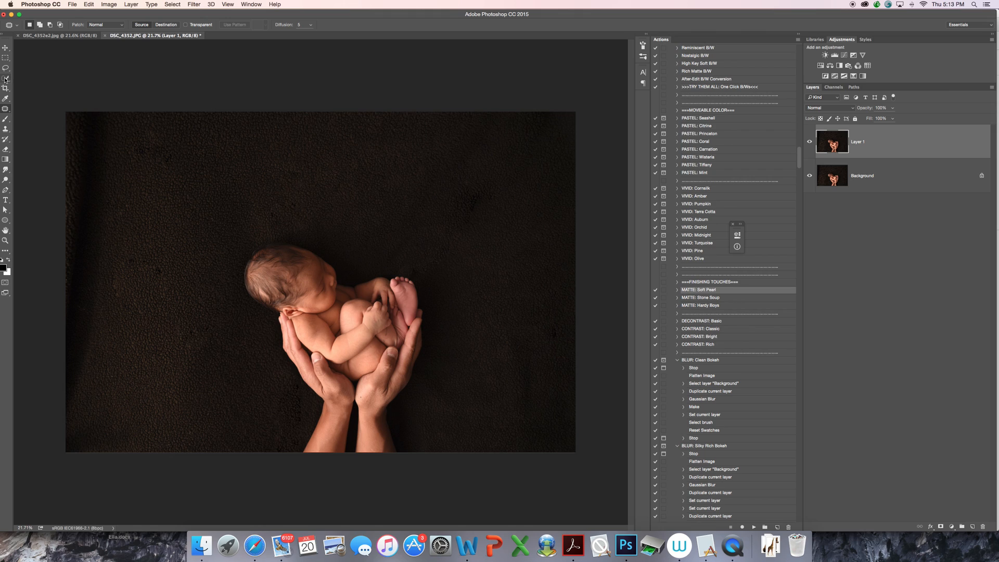
# - Paint a Quick Selection over the newborn and cradling hands, excluding the dark backdrop
pyautogui.click(6, 79)
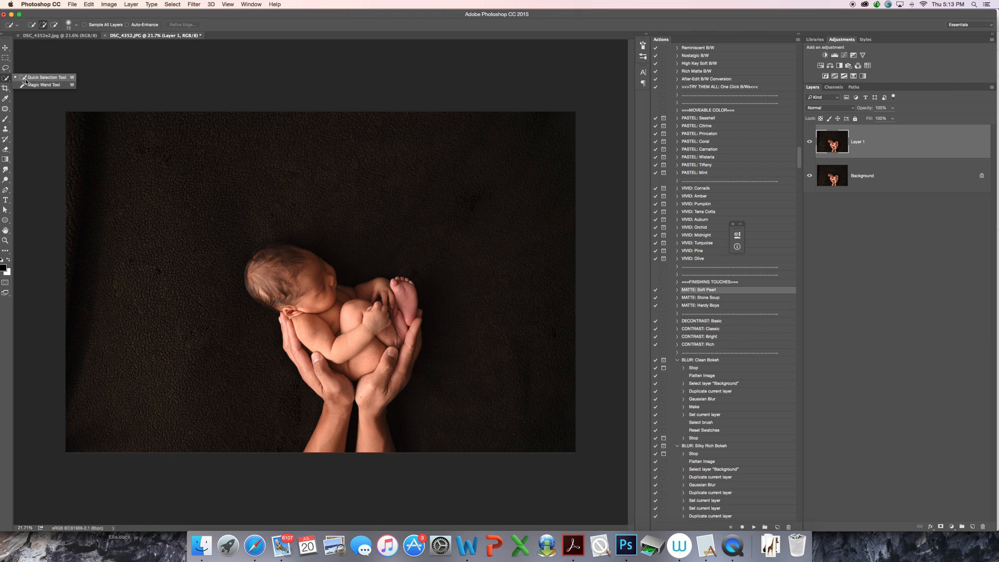
pyautogui.moveTo(276, 284)
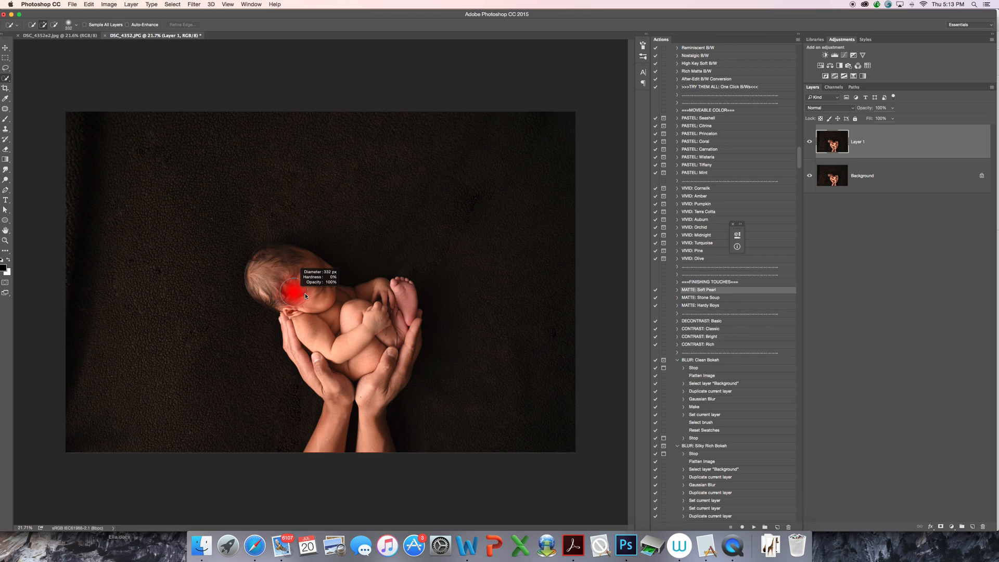
pyautogui.click(290, 294)
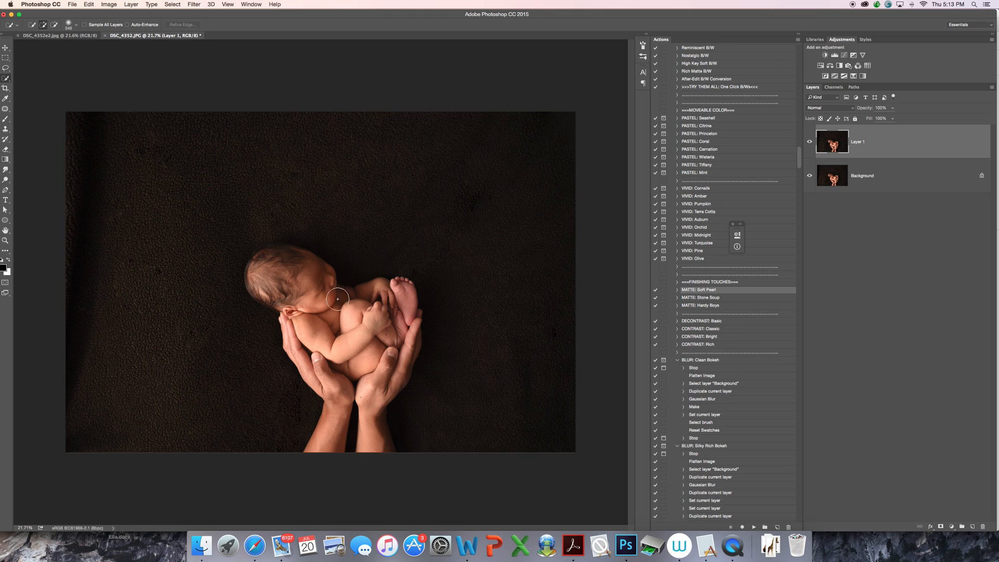
pyautogui.moveTo(304, 296)
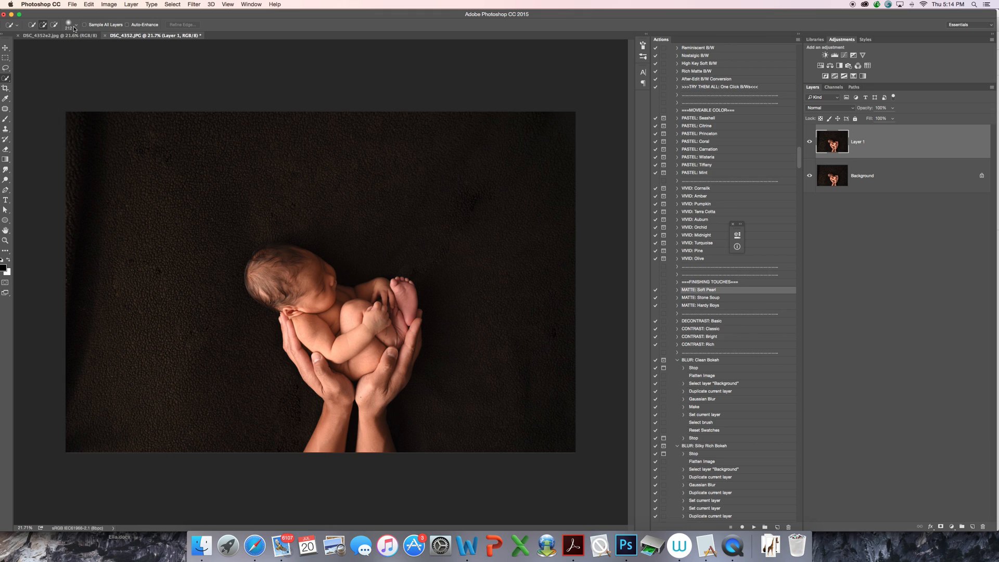
pyautogui.click(74, 25)
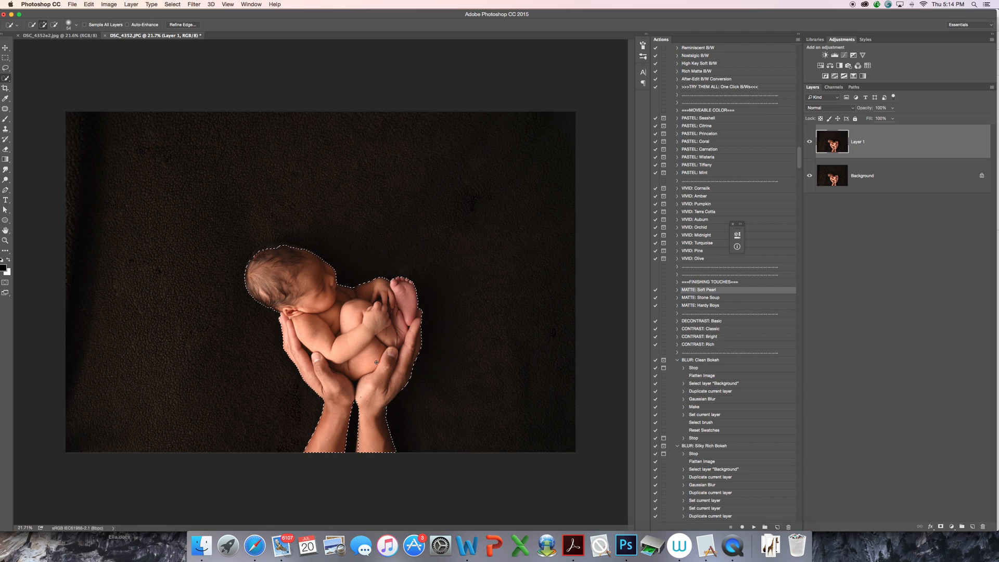
# - Apply a 5-pixel feather to the baby-and-hands selection
pyautogui.rightClick(375, 362)
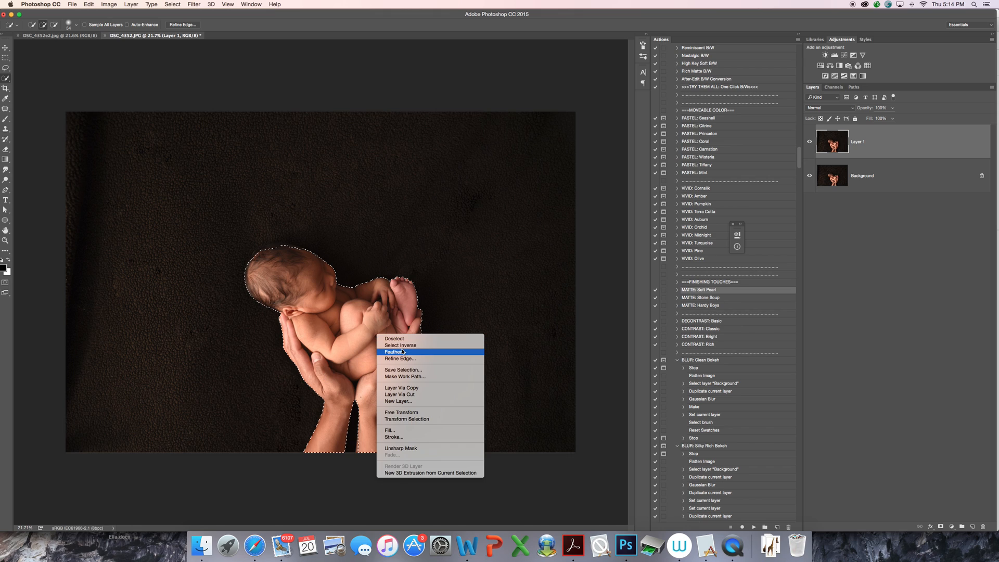
pyautogui.click(393, 351)
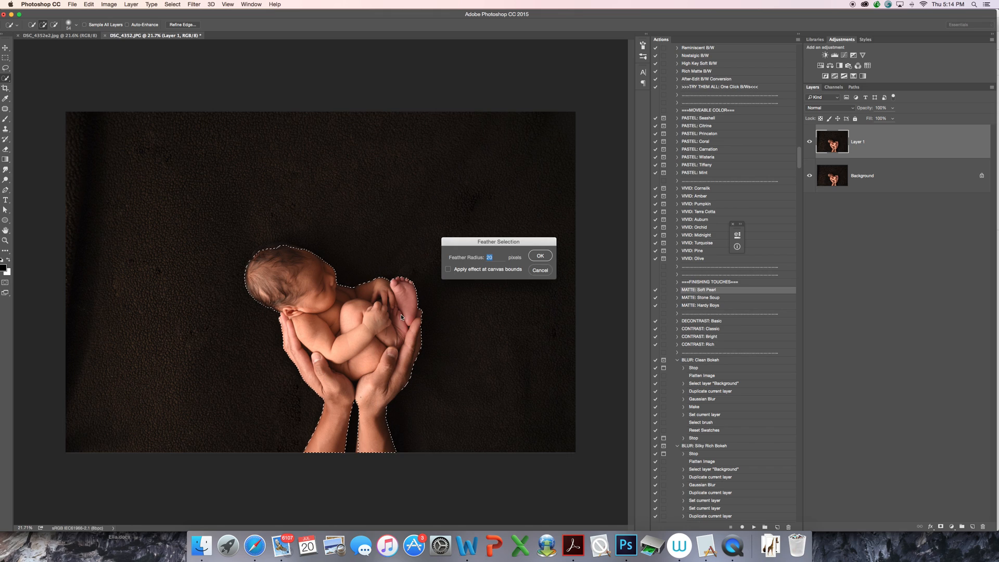
pyautogui.write('5')
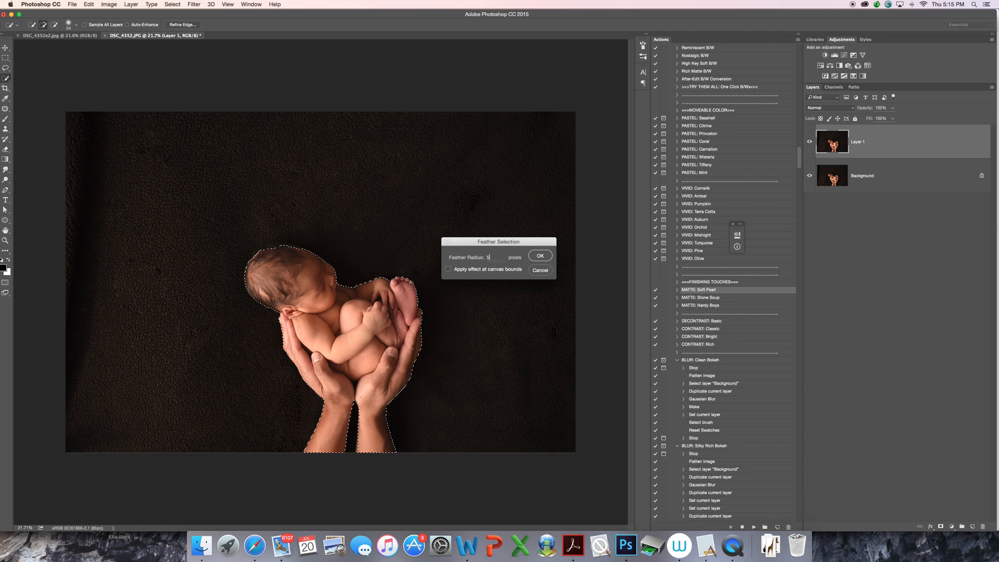
pyautogui.click(540, 255)
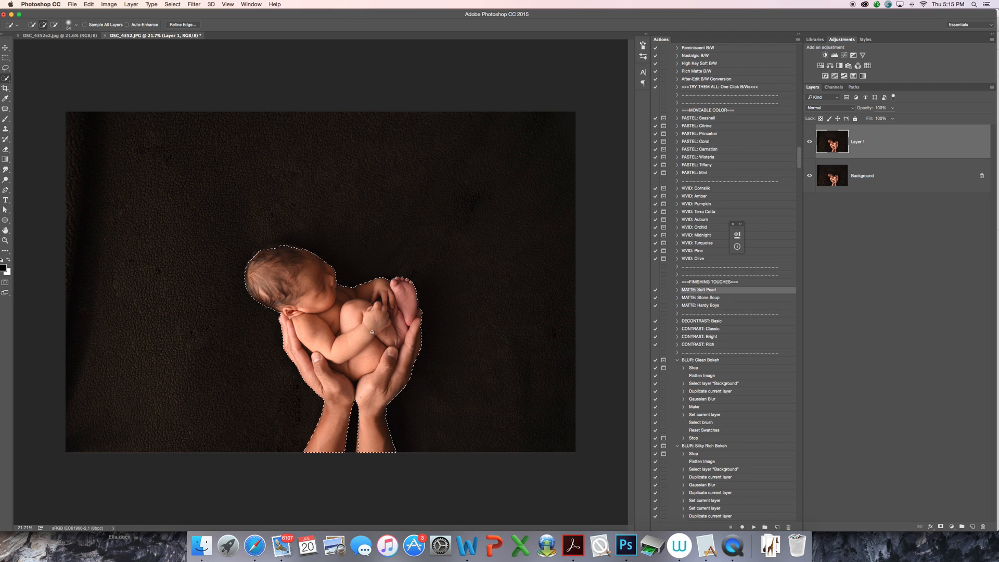
# - Invert the selection from the context menu so the dark blanket backdrop is selected
pyautogui.rightClick(371, 330)
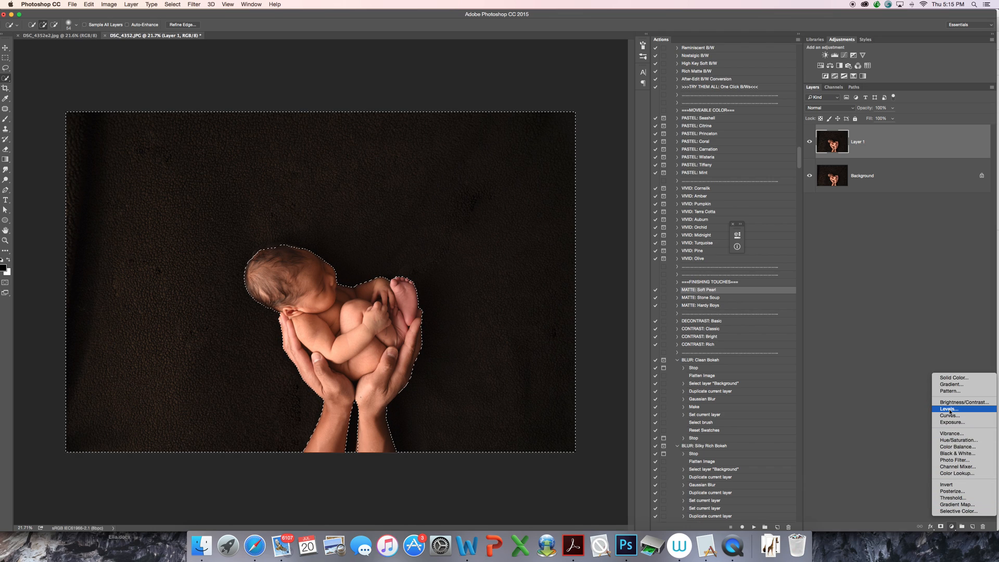
# - Add a Levels adjustment layer and drag the midtone slider to turn the blanket black
pyautogui.click(946, 408)
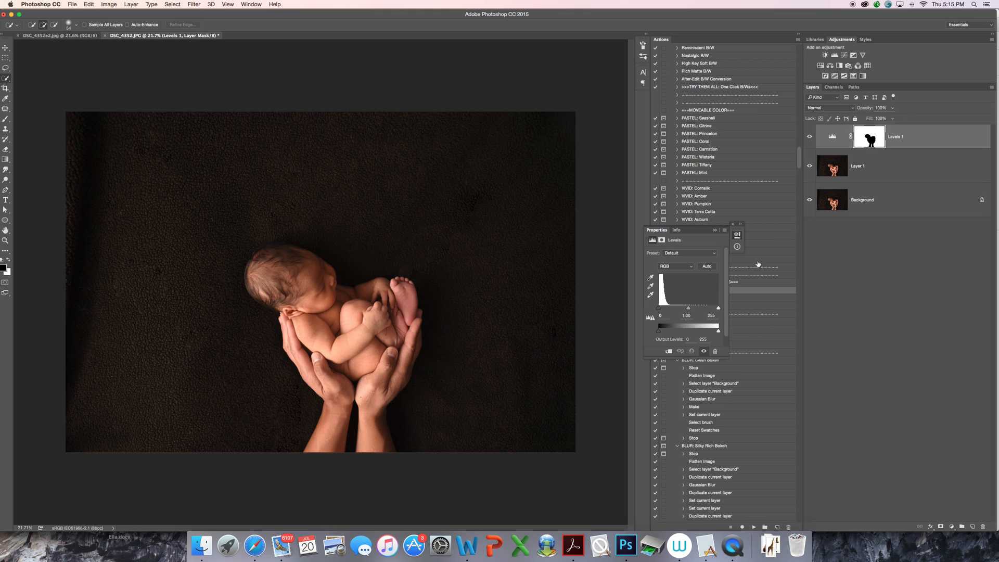
pyautogui.moveTo(711, 346)
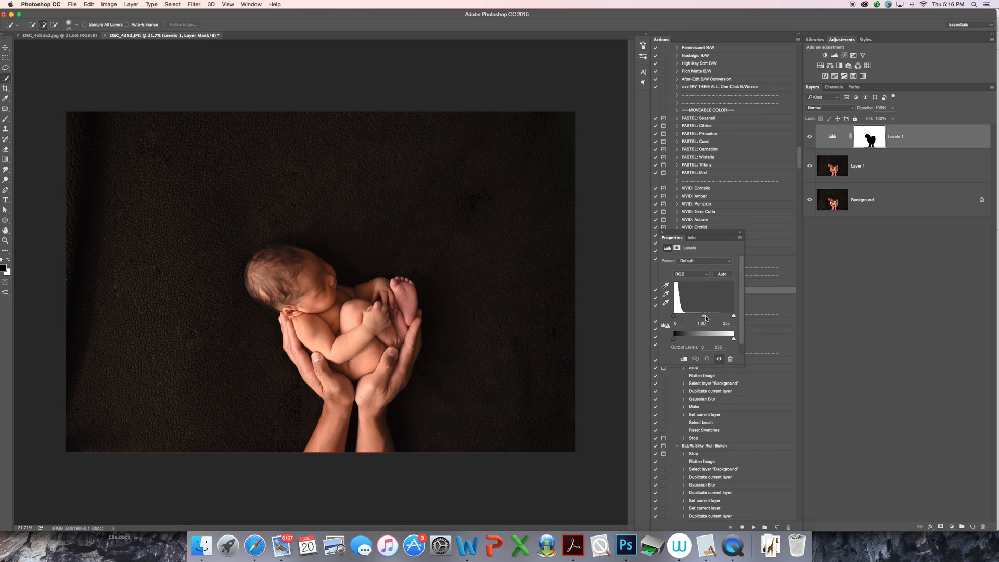
pyautogui.moveTo(705, 315); pyautogui.dragTo(709, 316)
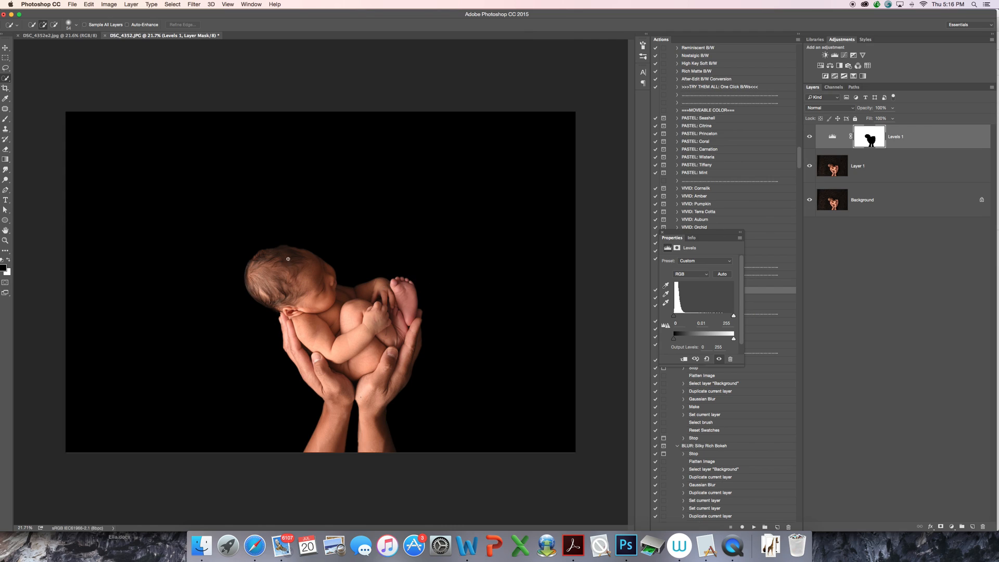
pyautogui.moveTo(379, 406)
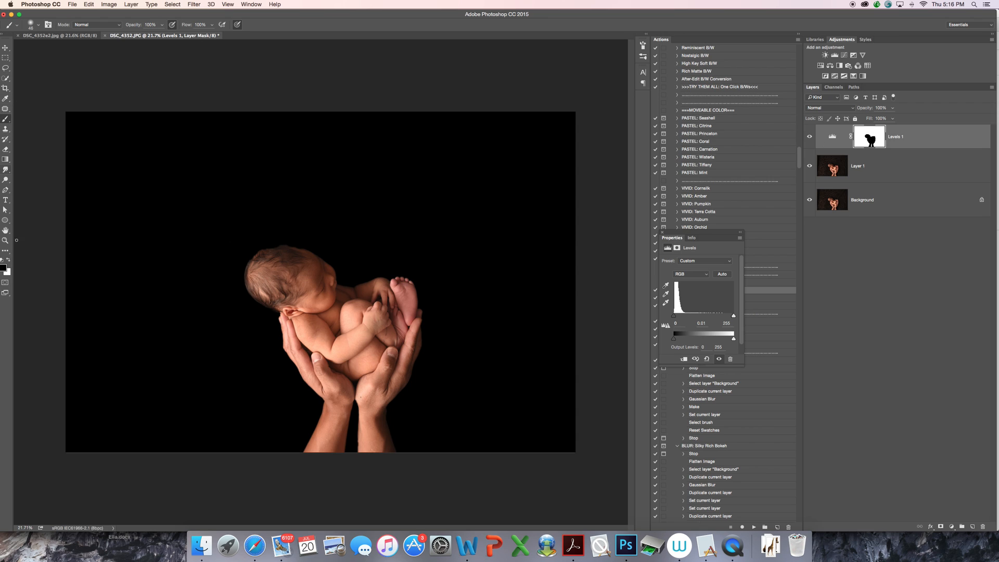
pyautogui.moveTo(8, 165)
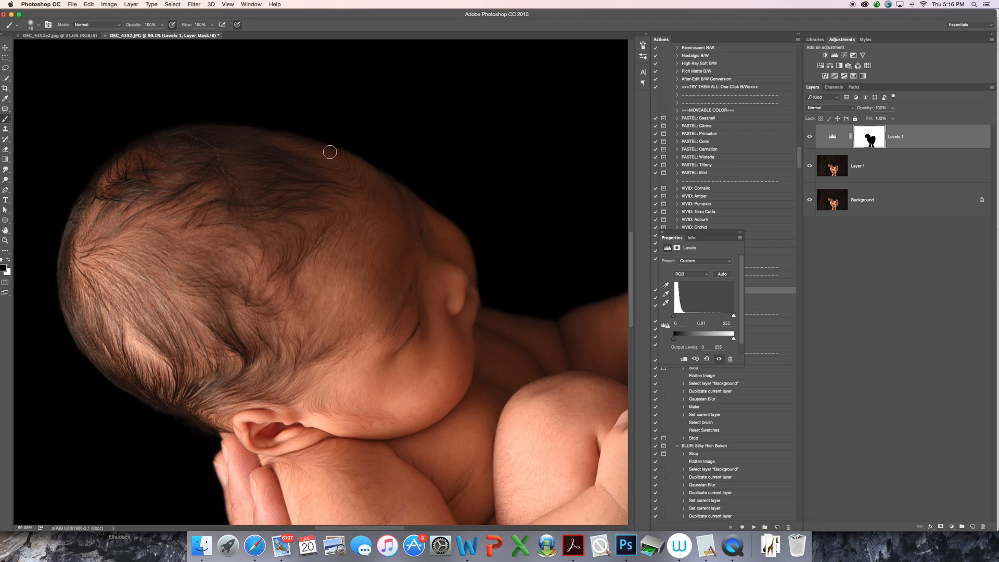
pyautogui.moveTo(94, 345)
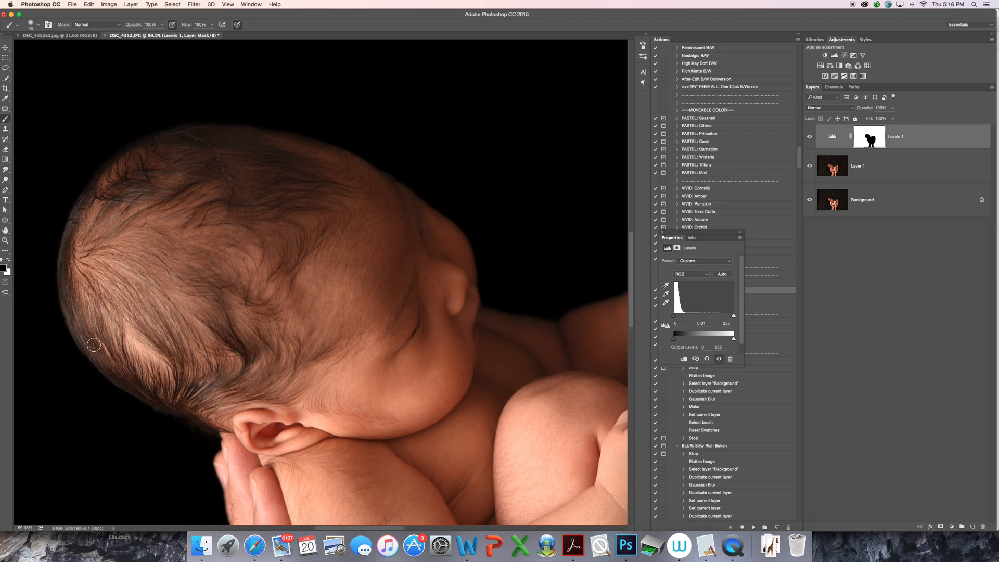
# - Brush over the Levels mask along the baby's hairline
pyautogui.moveTo(94, 345); pyautogui.dragTo(231, 154)
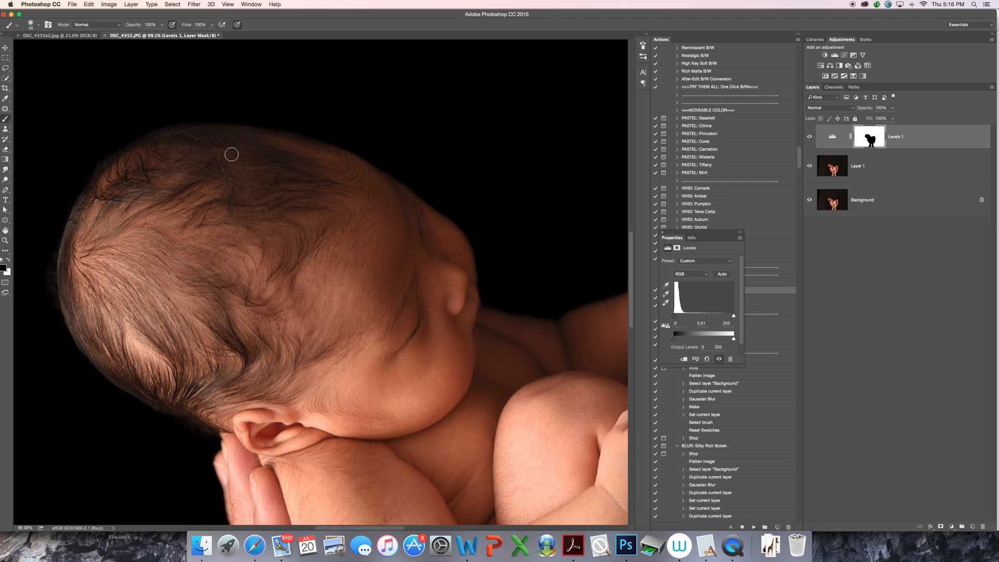
pyautogui.moveTo(250, 432)
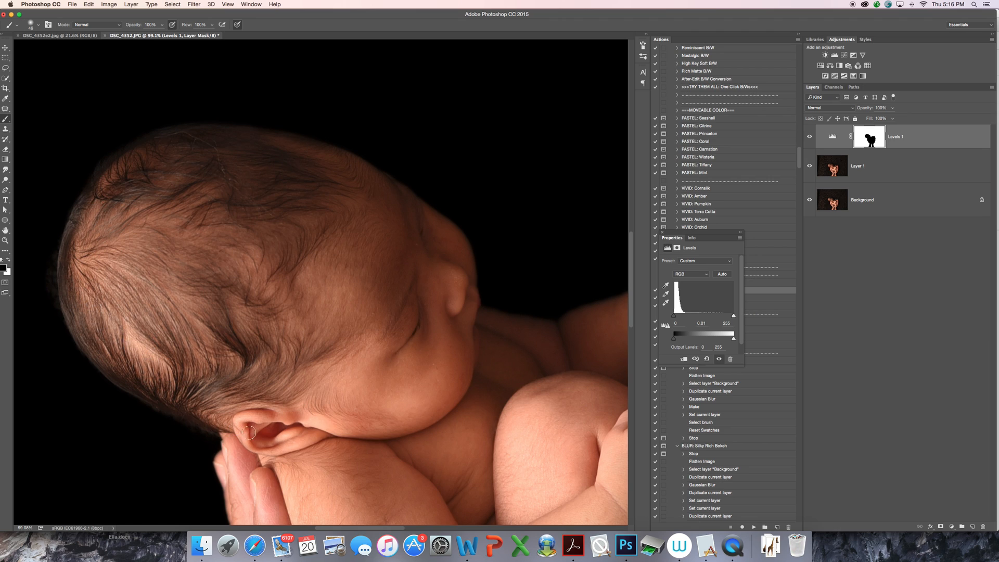
pyautogui.moveTo(469, 288)
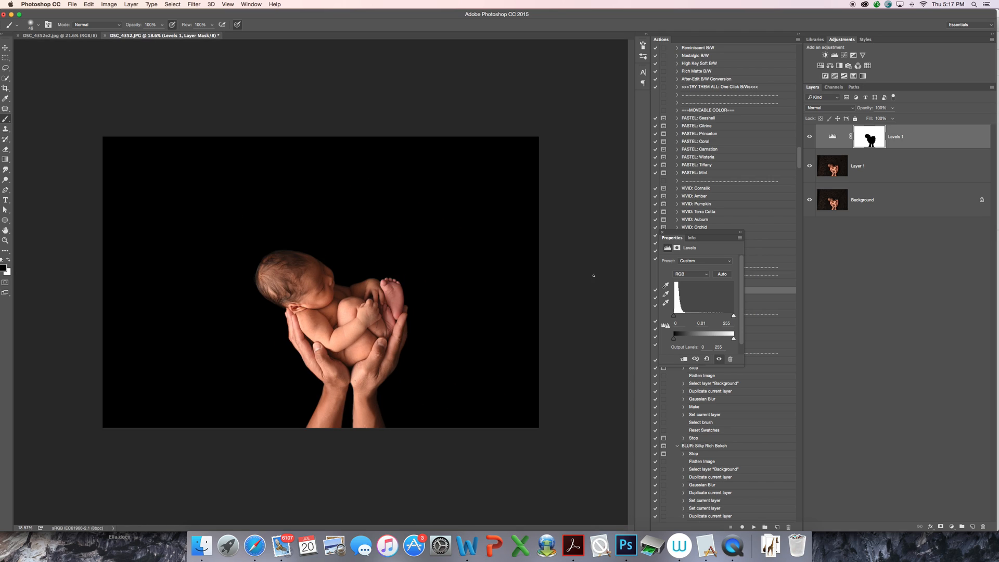
pyautogui.moveTo(481, 397)
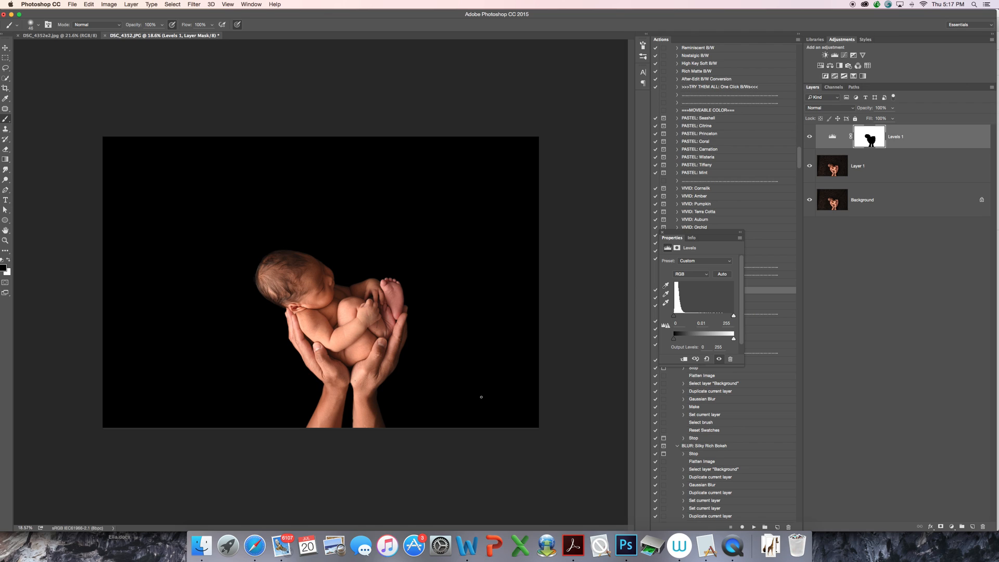
pyautogui.moveTo(590, 199)
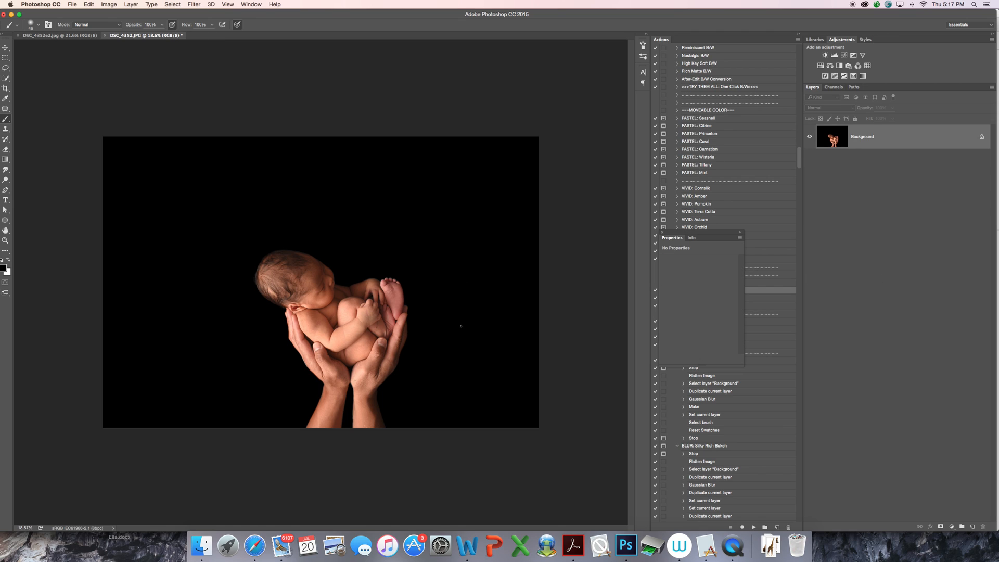
pyautogui.moveTo(452, 370)
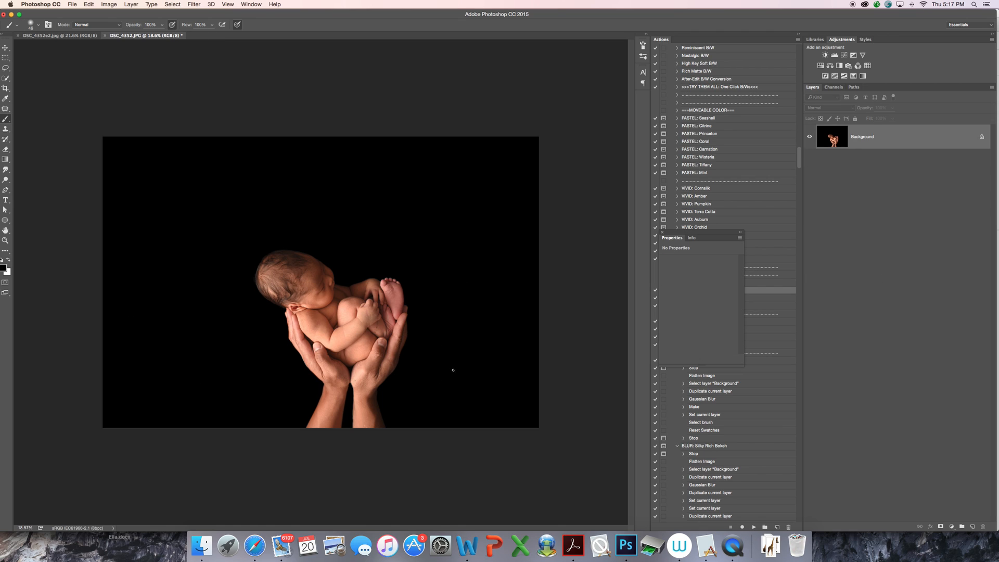
pyautogui.moveTo(463, 282)
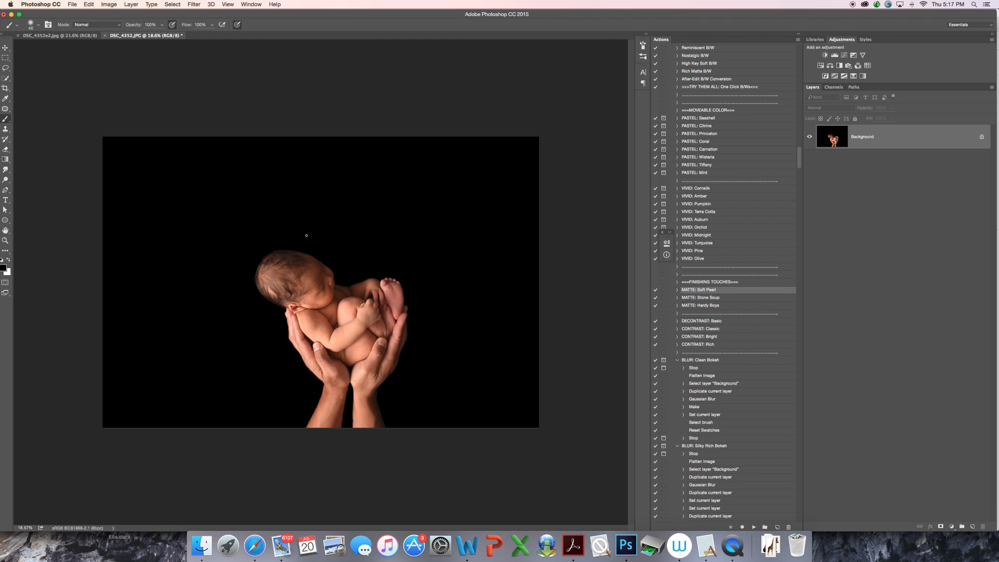
pyautogui.moveTo(384, 264)
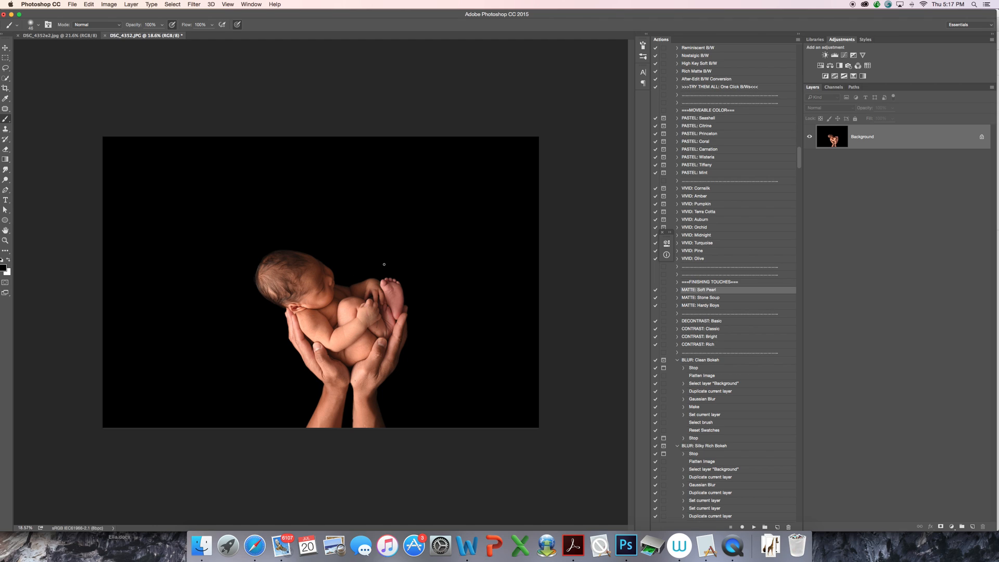
pyautogui.moveTo(266, 310)
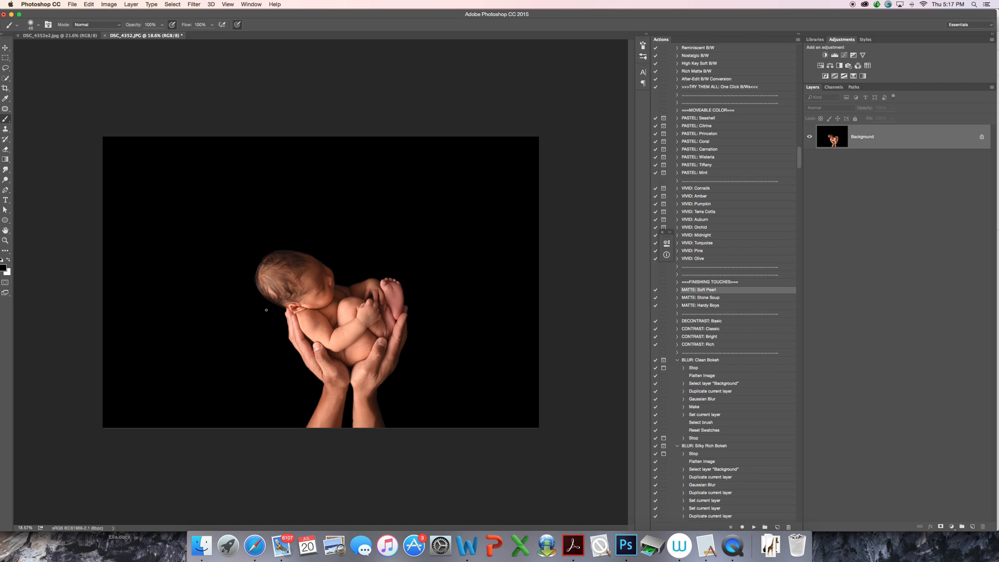
pyautogui.moveTo(358, 231)
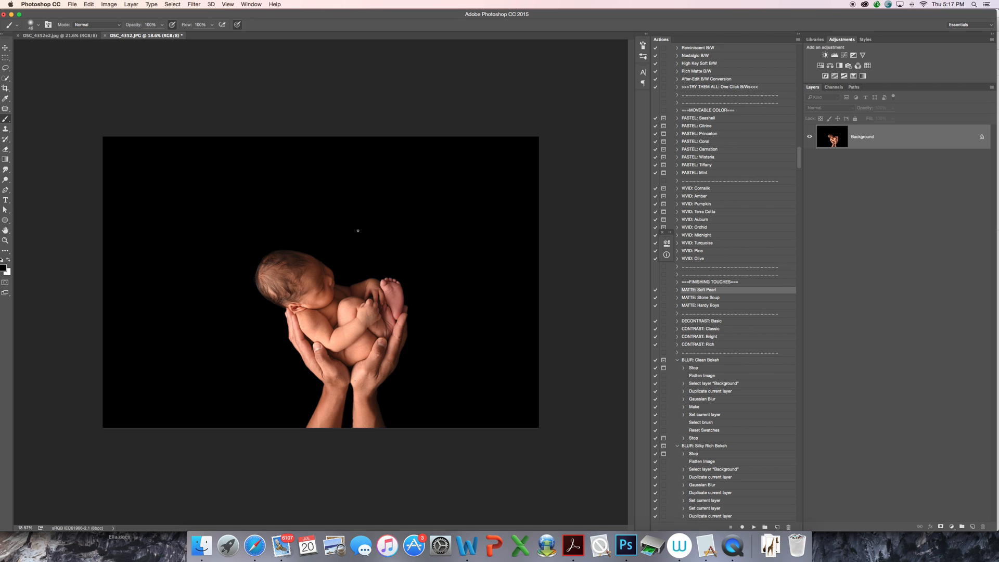
pyautogui.moveTo(301, 304)
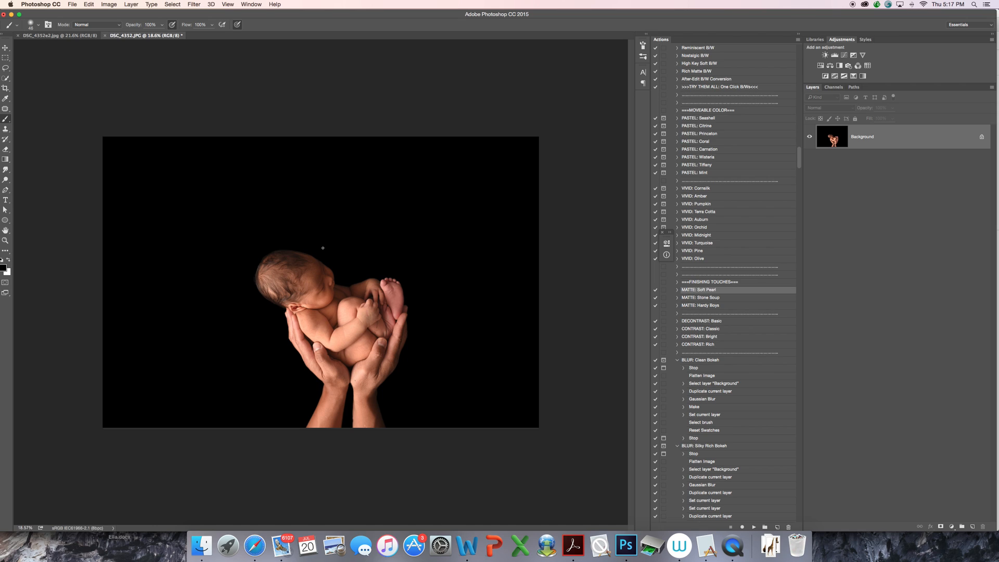
pyautogui.moveTo(371, 201)
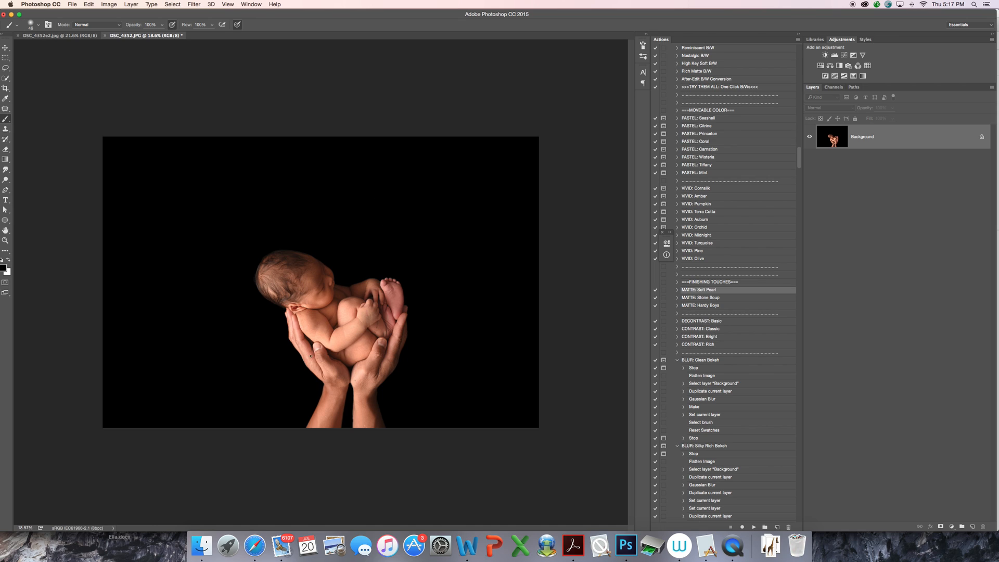
pyautogui.moveTo(457, 333)
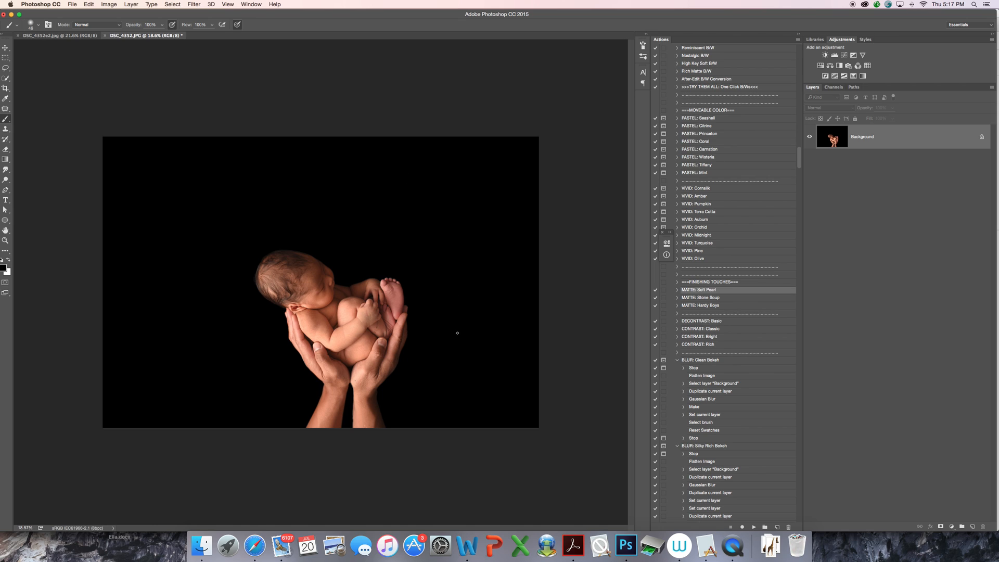
pyautogui.moveTo(279, 439)
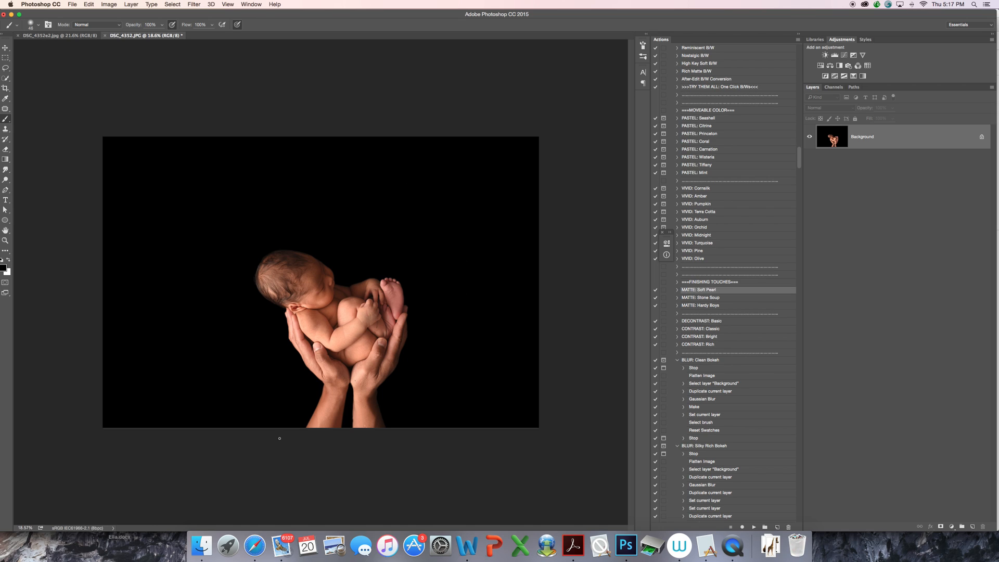
pyautogui.moveTo(429, 347)
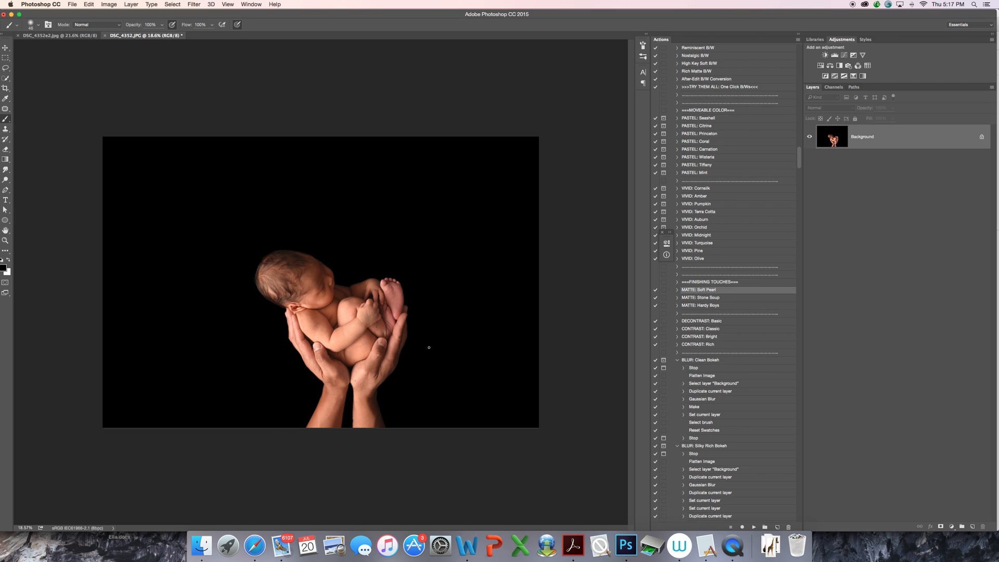
pyautogui.moveTo(420, 278)
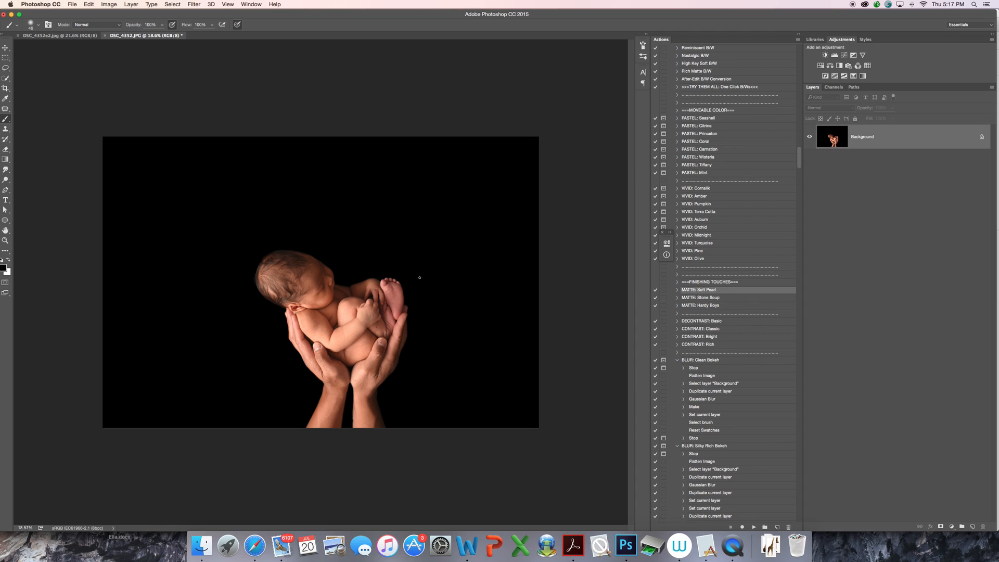